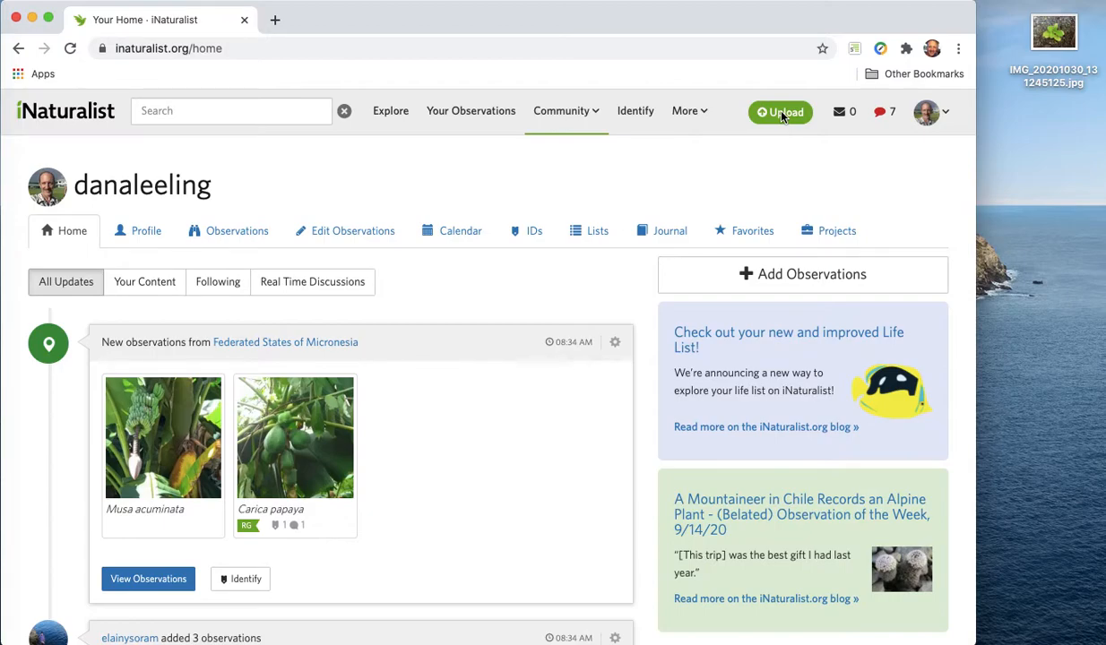
Start a new observation from the Upload button in the top bar.
click(780, 111)
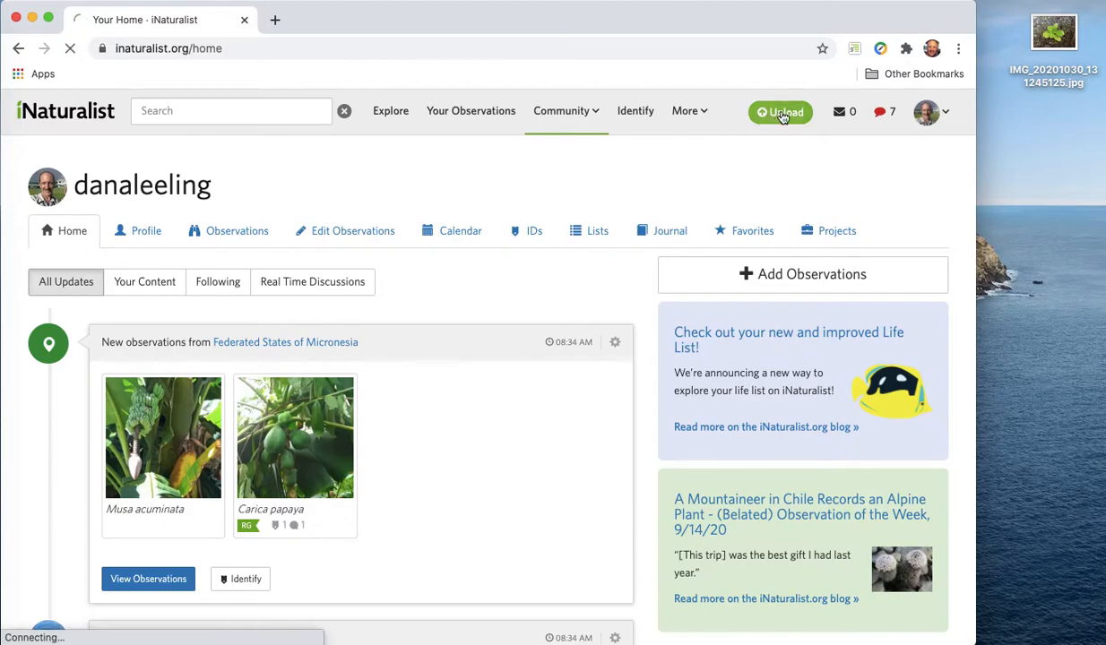
click(782, 111)
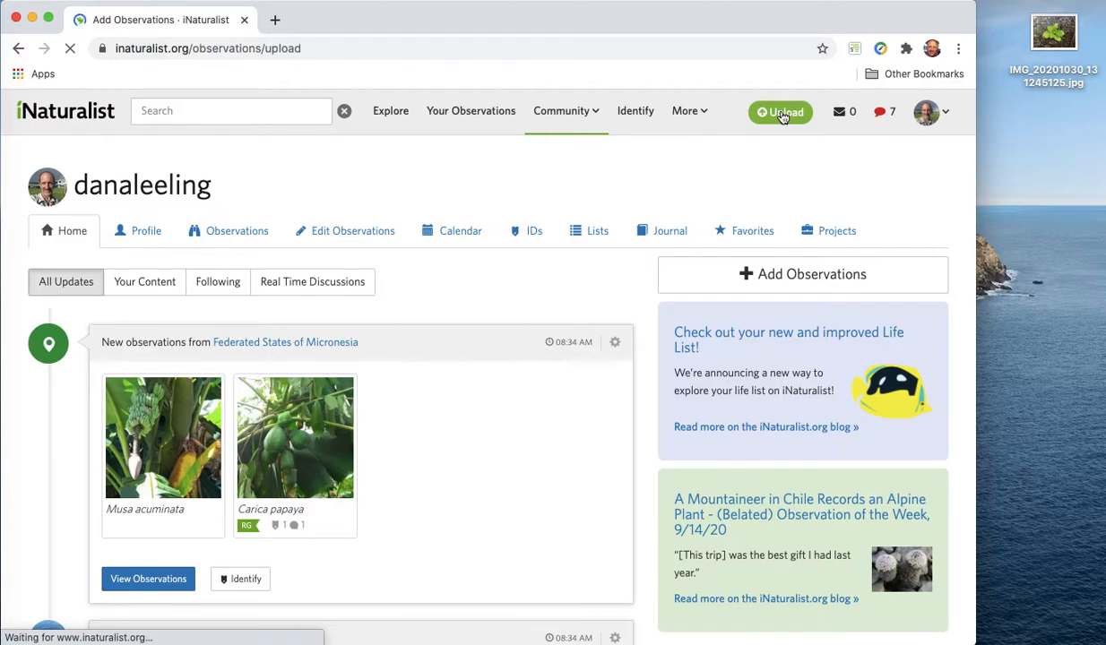
click(779, 111)
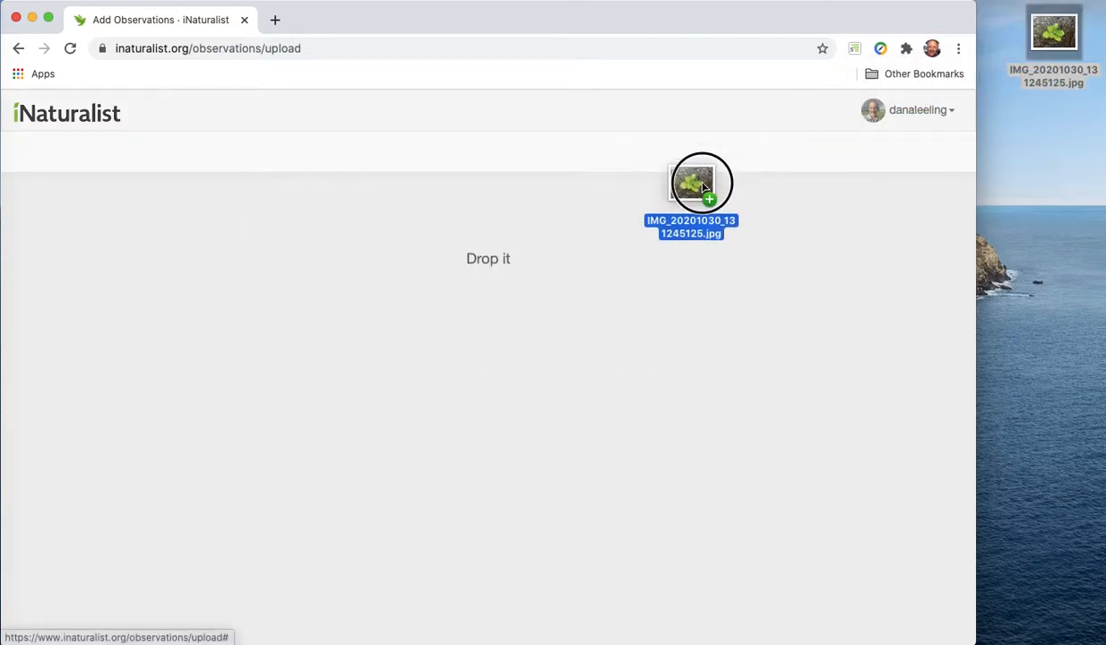
Add the plant photo as an observation and identify it as Kalanchoe pinnata.
drag(702, 183, 487, 276)
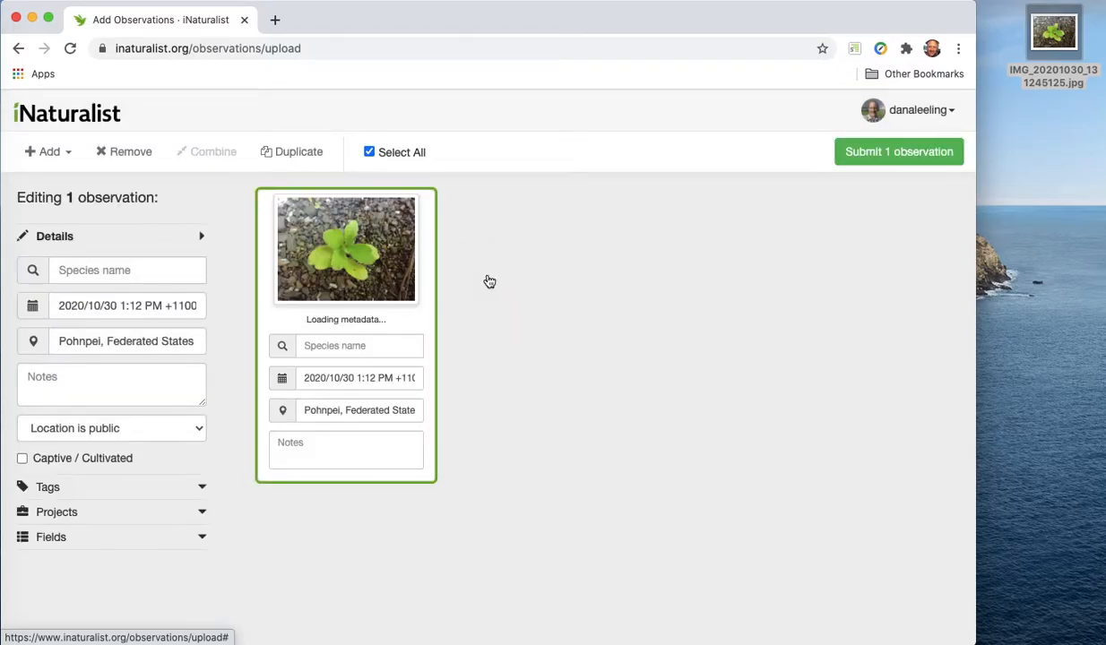
click(359, 344)
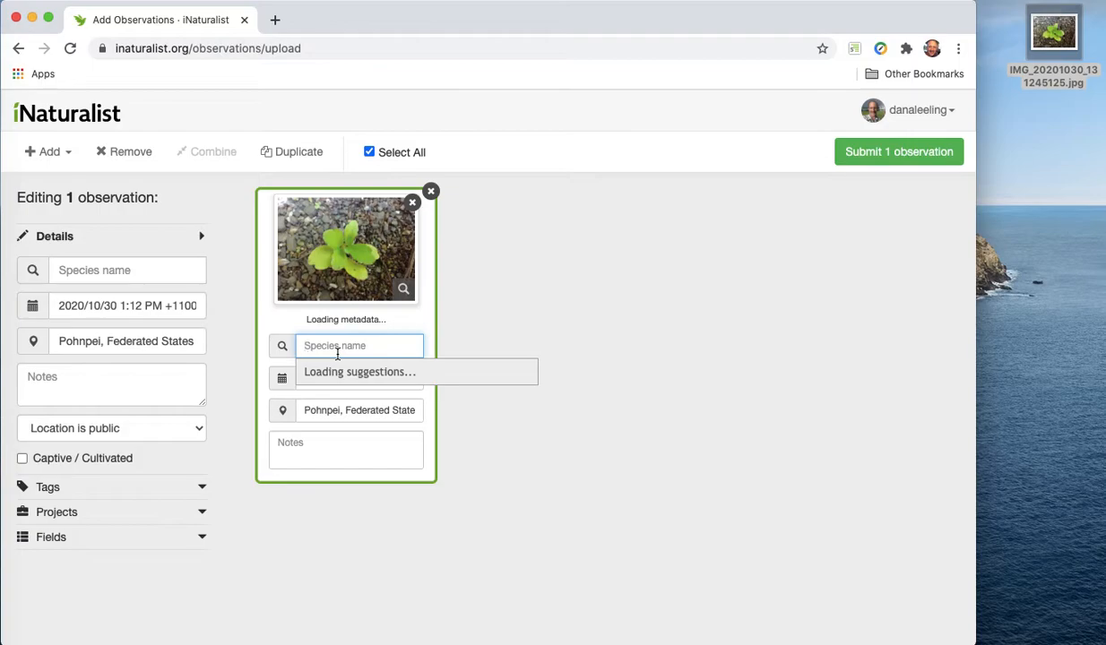
text(k)
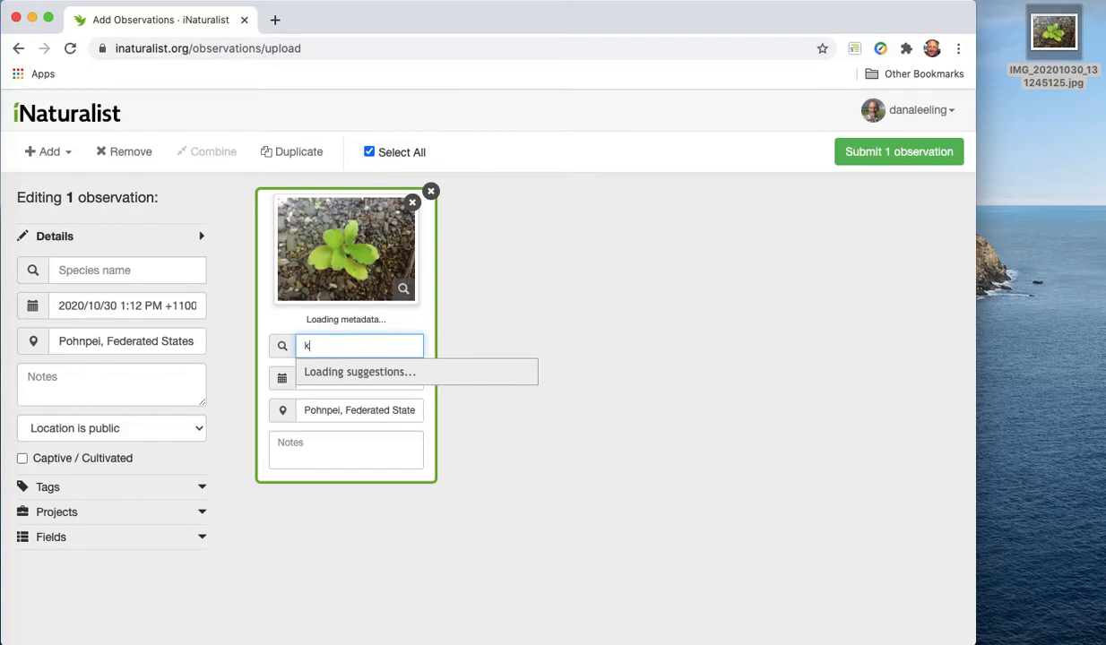
text(alanchoe pin)
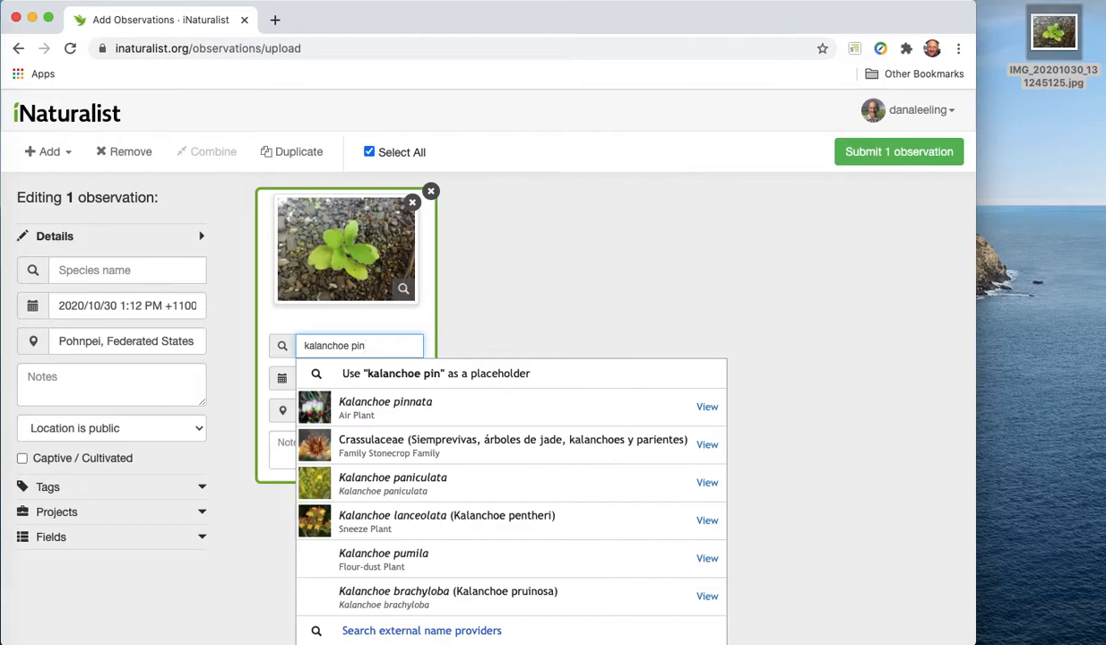
click(385, 407)
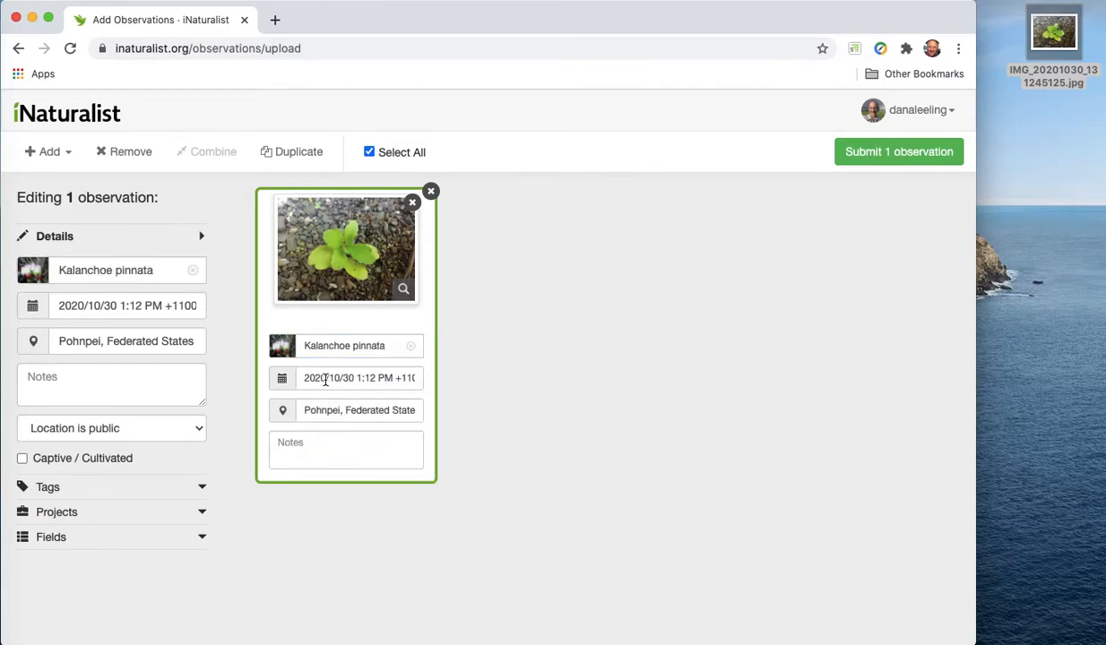
mouse_move(314, 408)
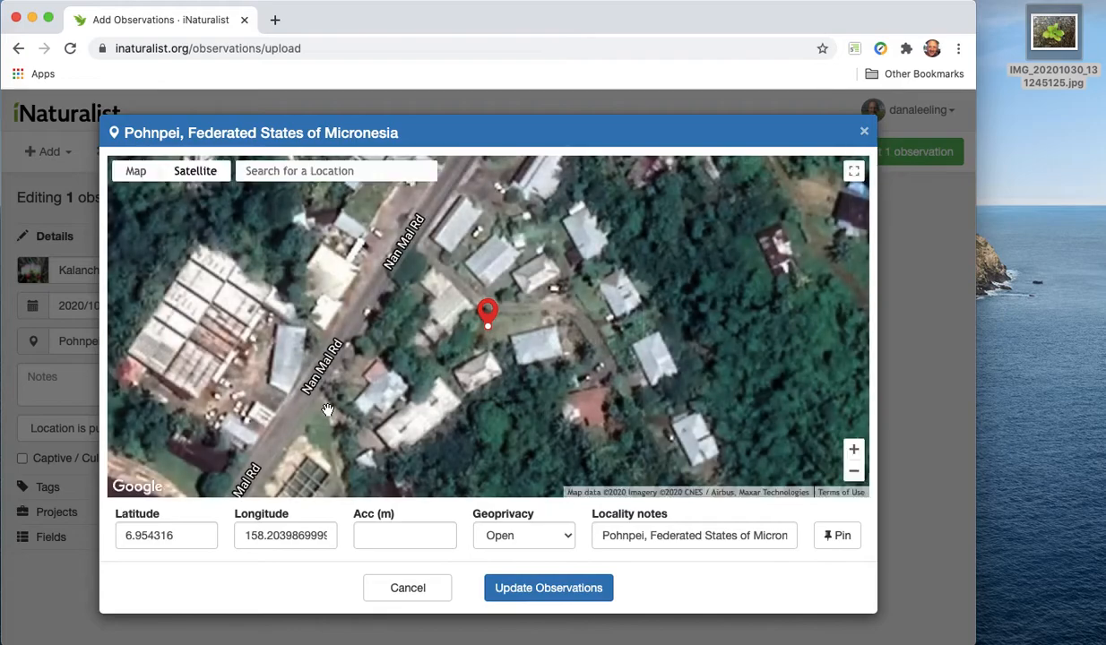
mouse_move(488, 368)
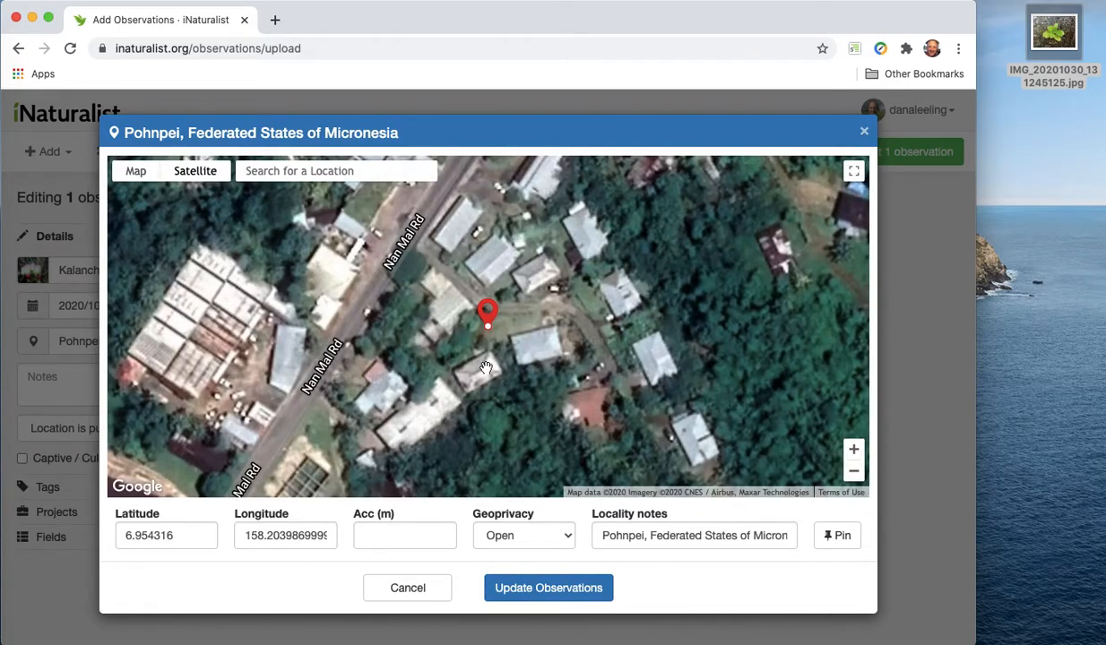
mouse_move(491, 330)
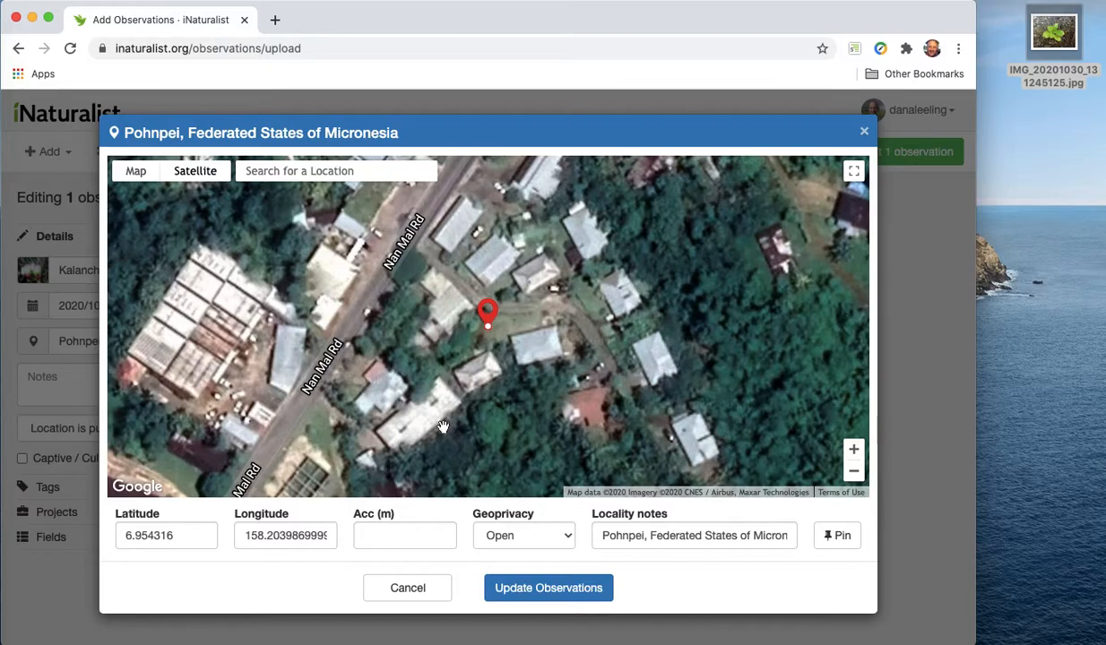
mouse_move(636, 404)
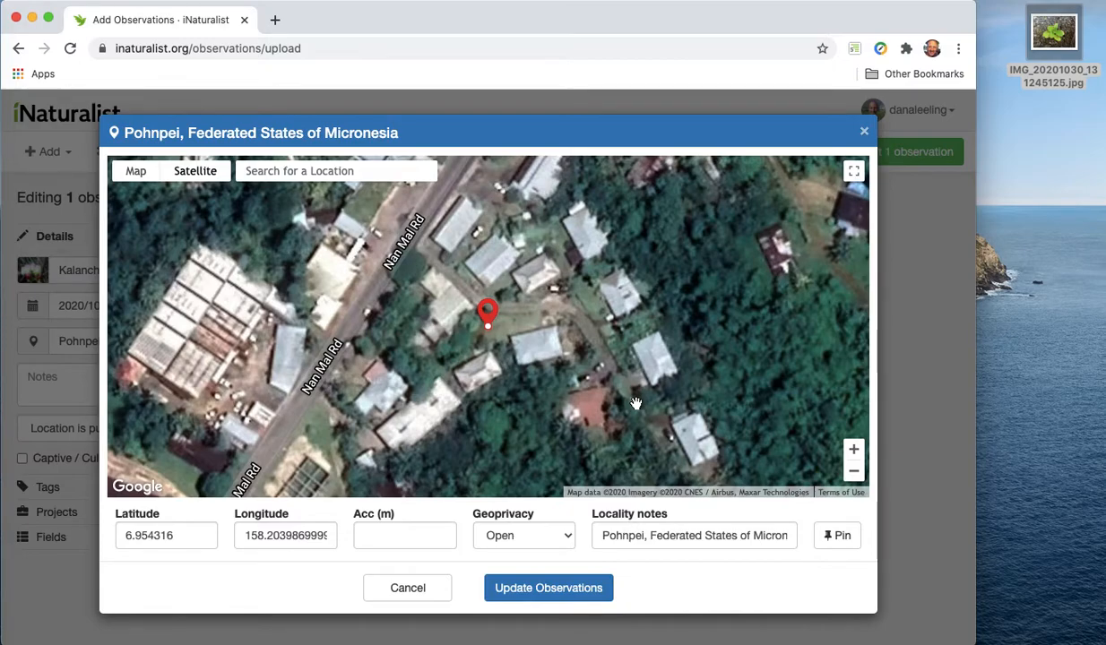
mouse_move(502, 349)
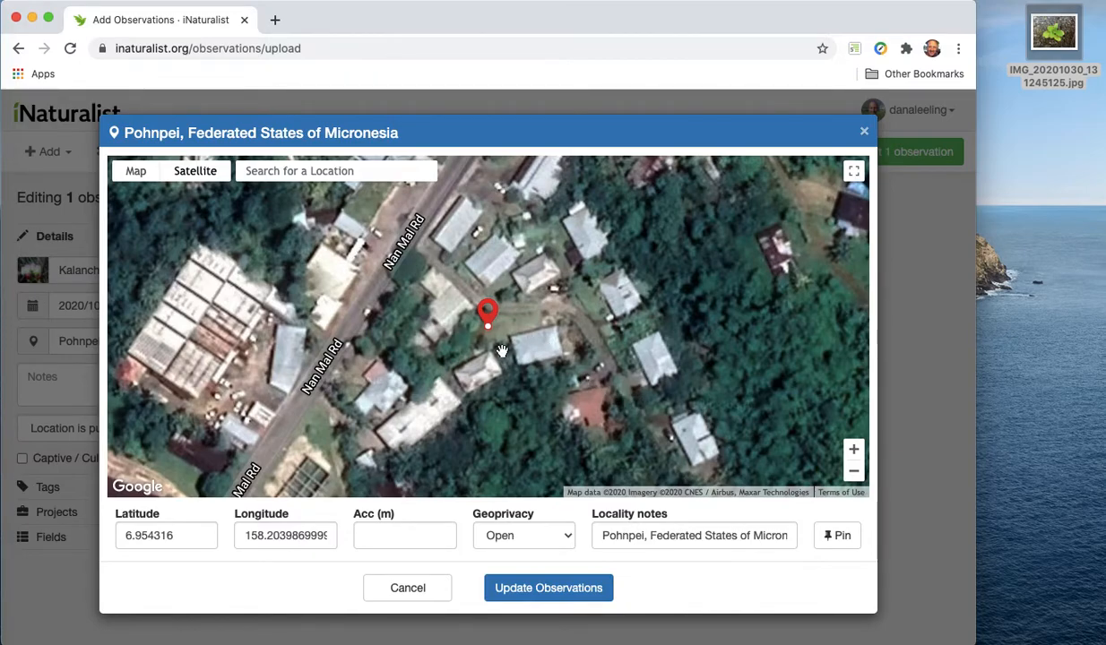
mouse_move(494, 377)
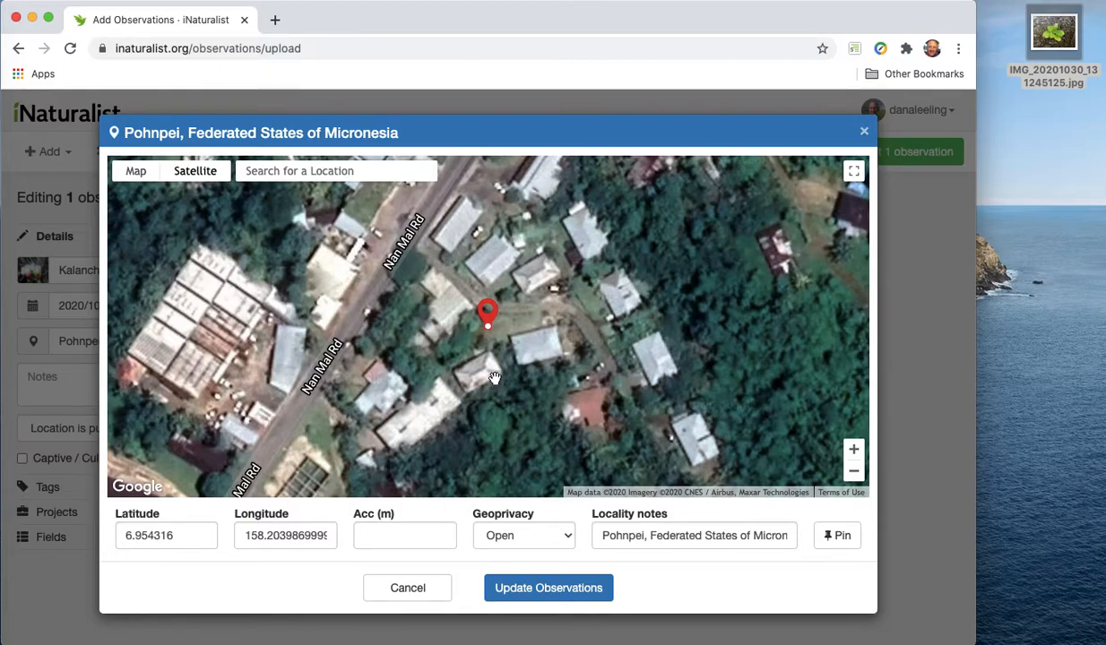
mouse_move(481, 375)
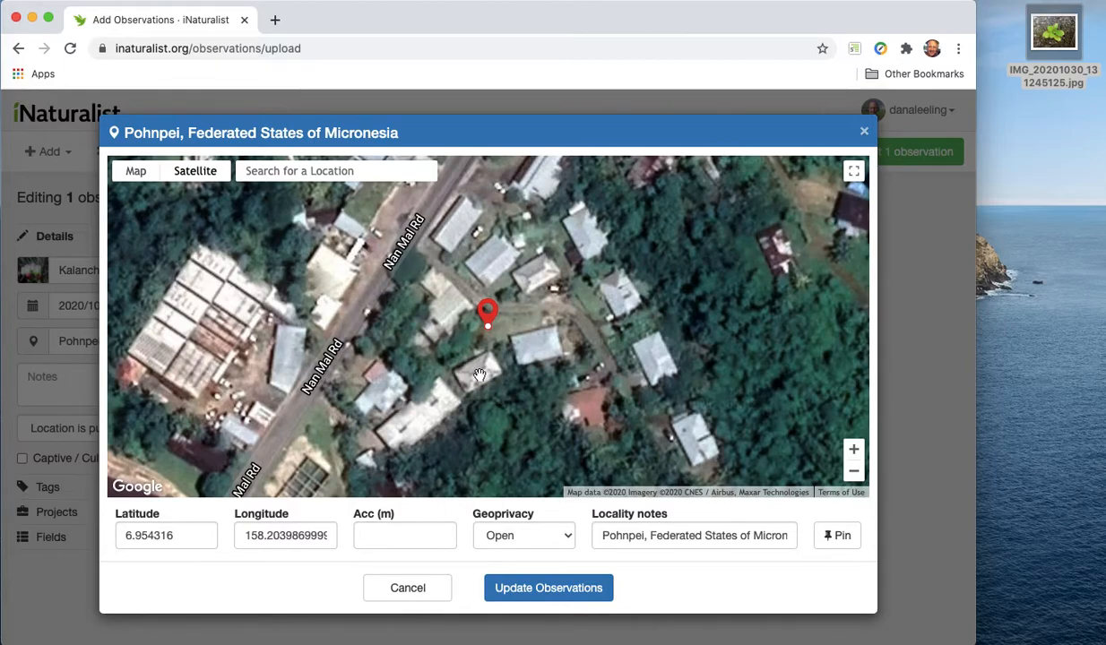
mouse_move(470, 387)
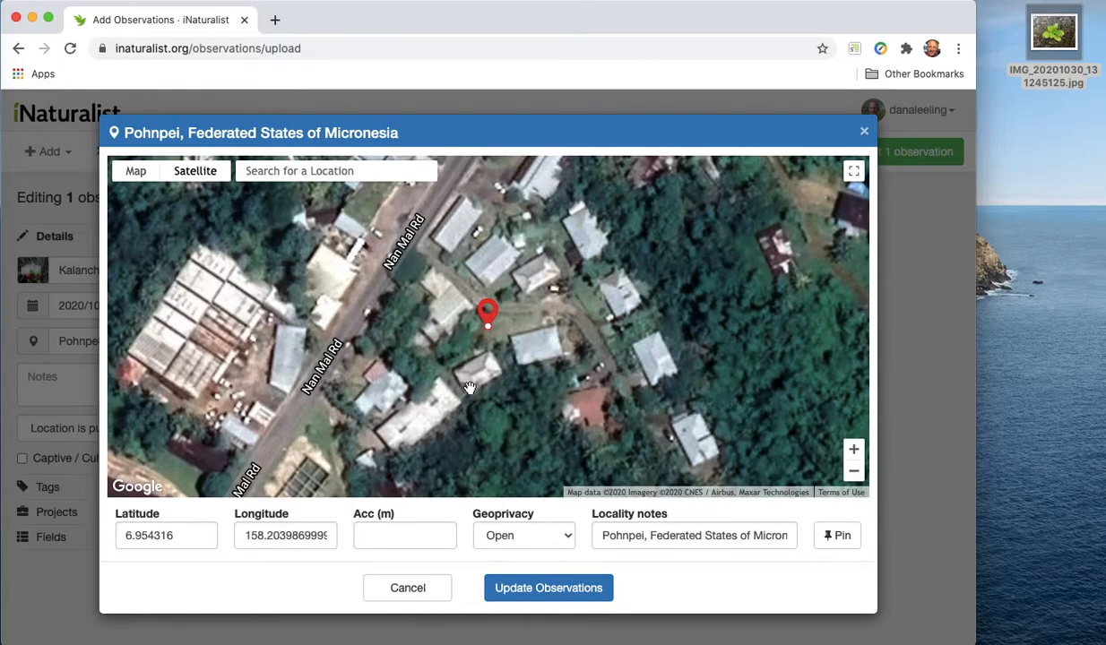
mouse_move(491, 341)
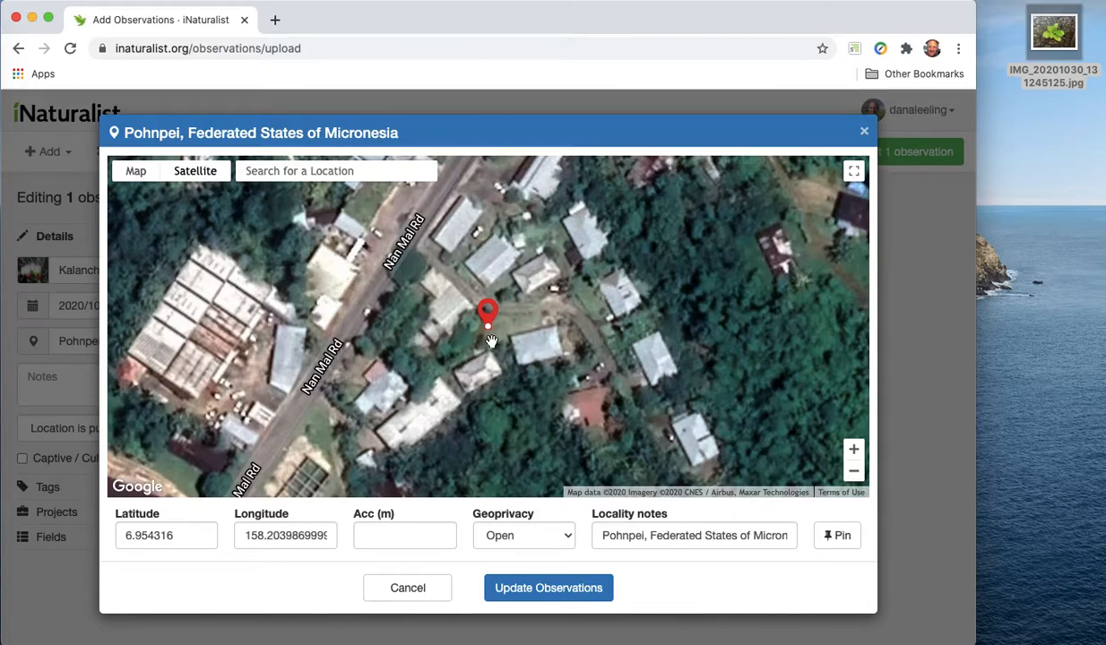
mouse_move(579, 301)
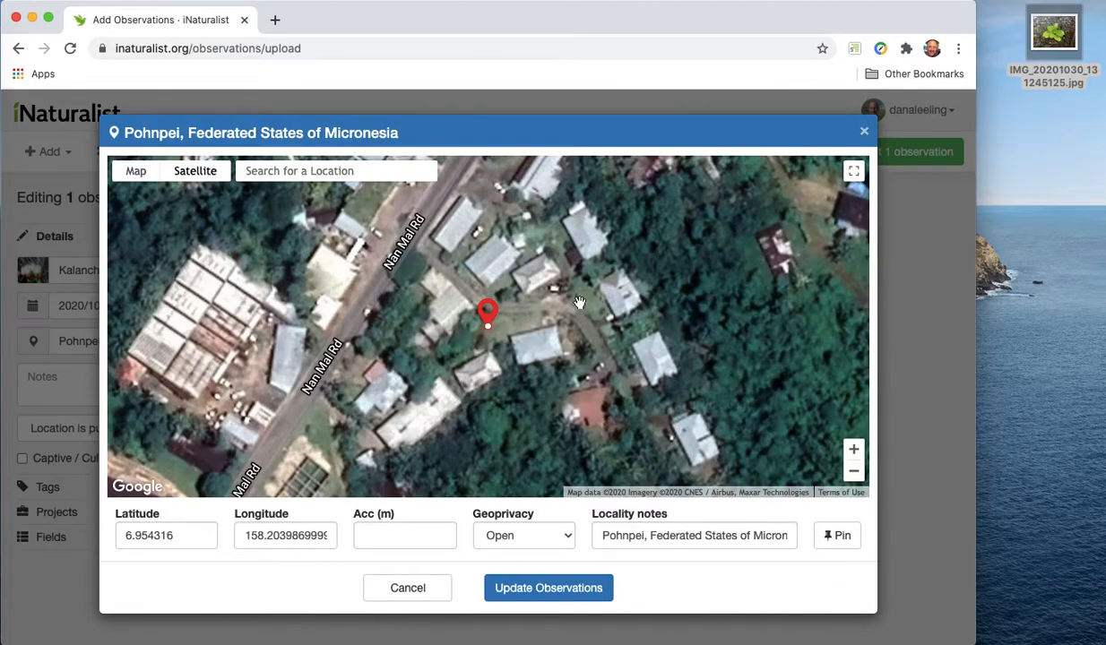
mouse_move(587, 219)
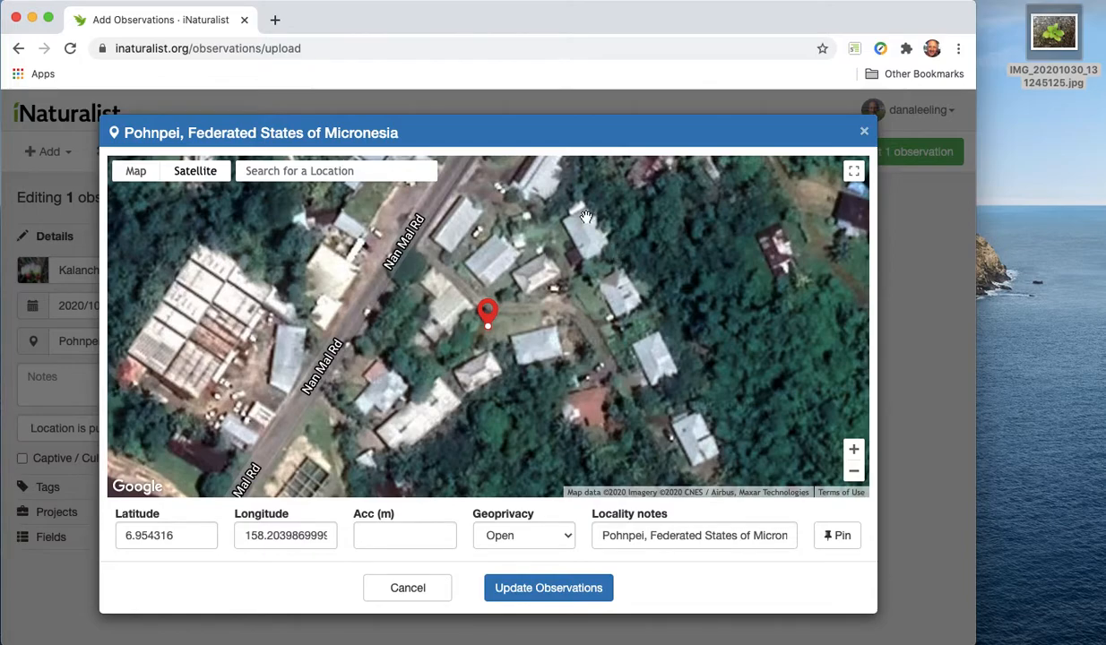
mouse_move(687, 169)
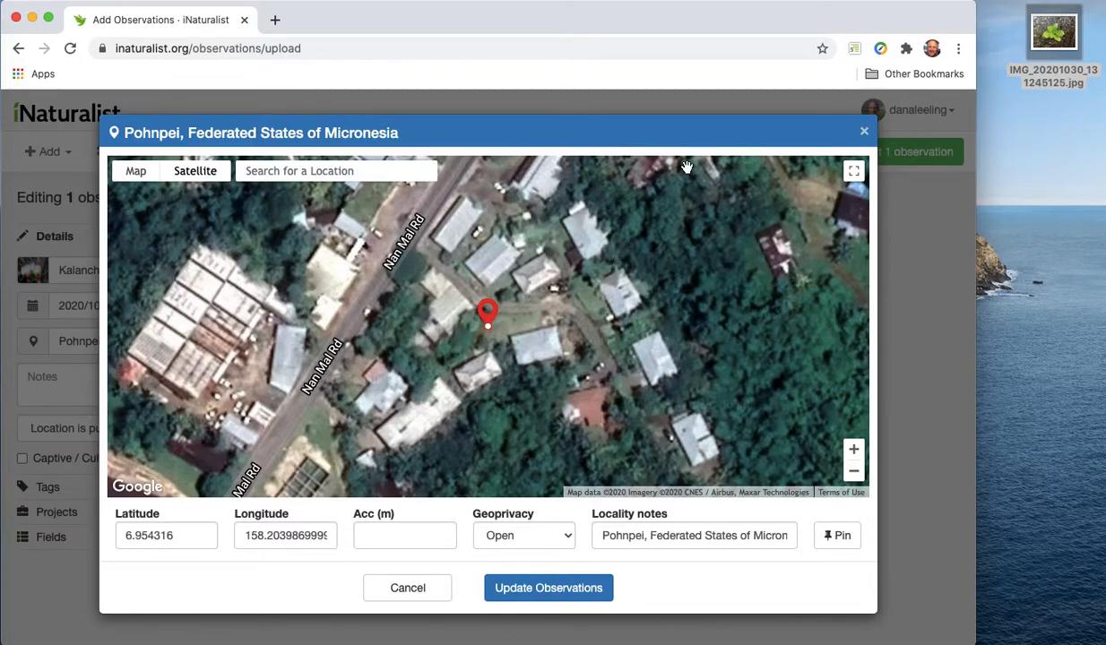
mouse_move(527, 449)
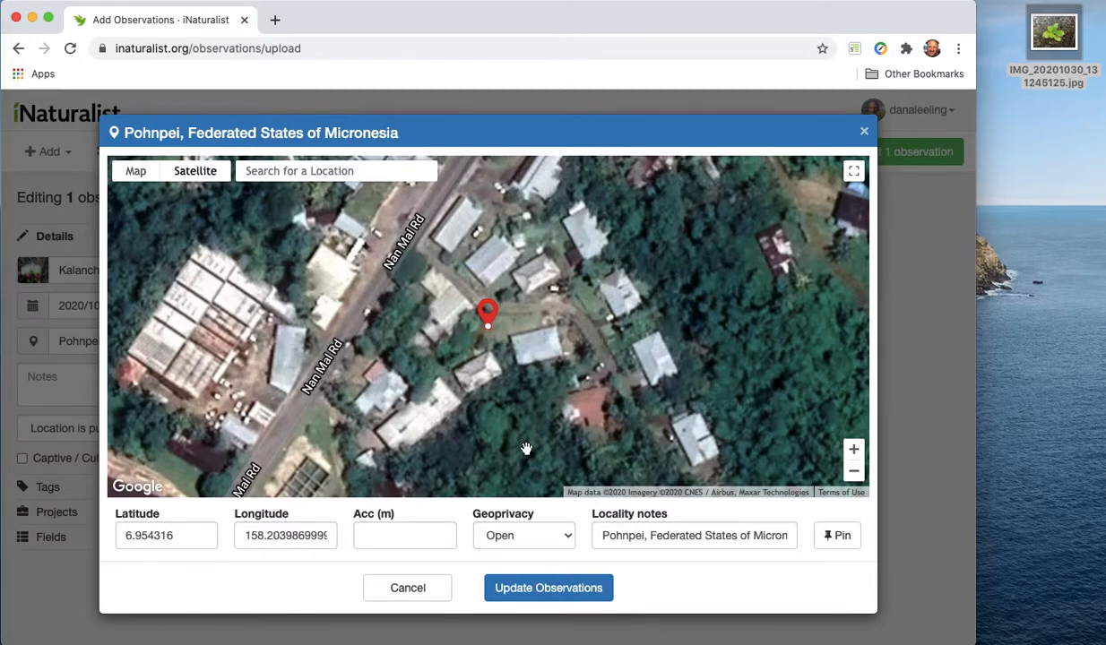
Begin editing the location accuracy on the Pohnpei satellite map.
click(403, 534)
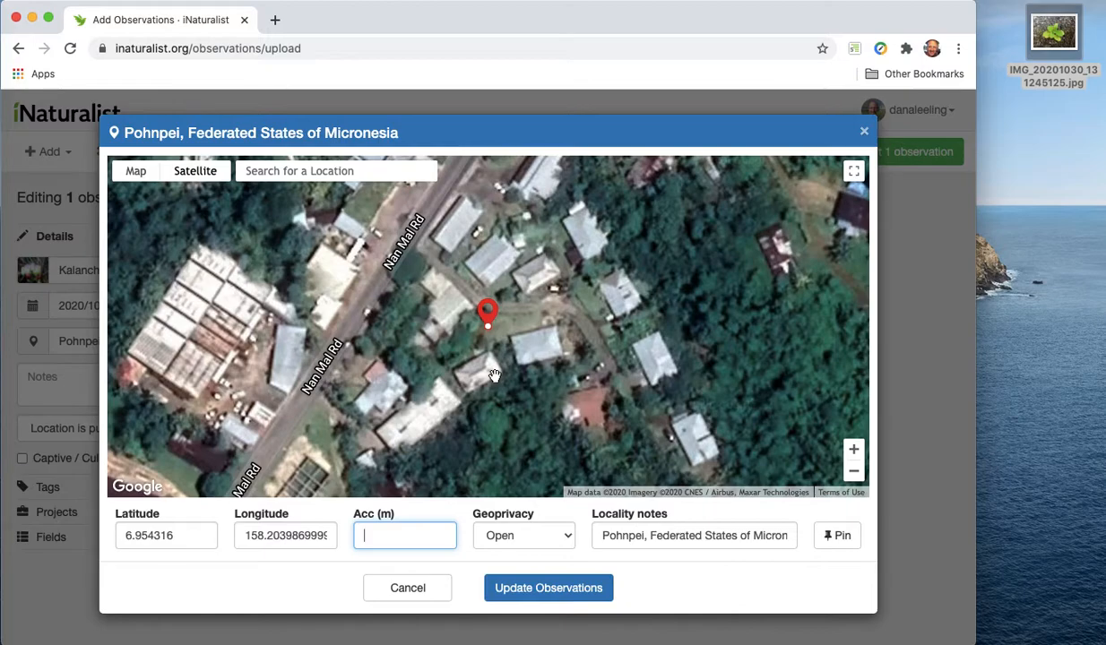
text(2)
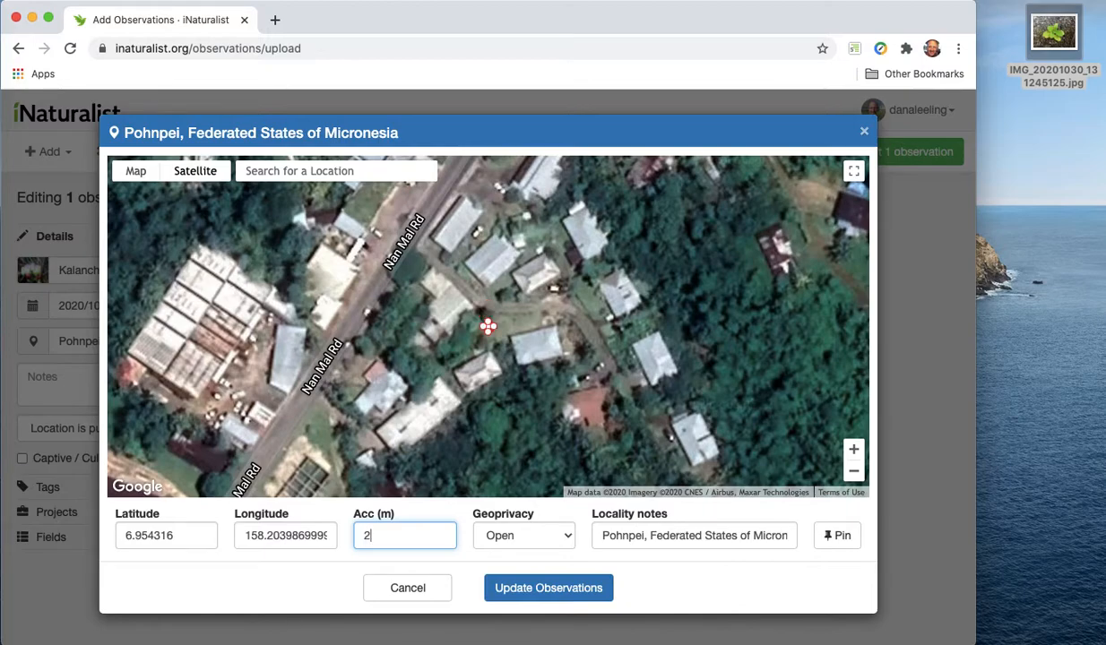
mouse_move(498, 315)
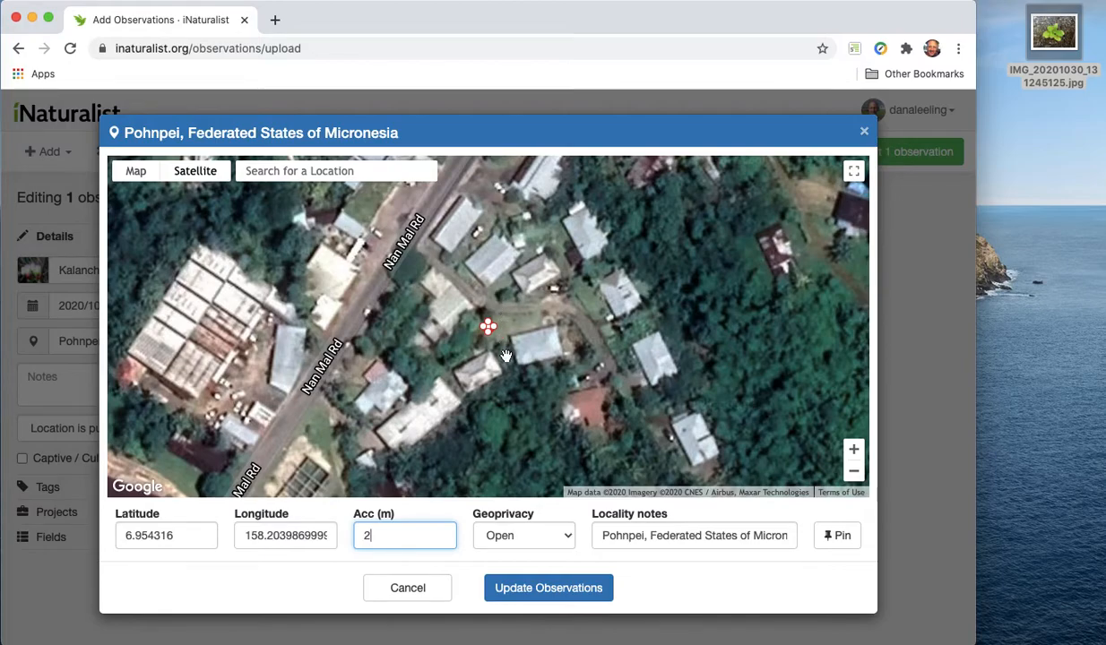
text(m)
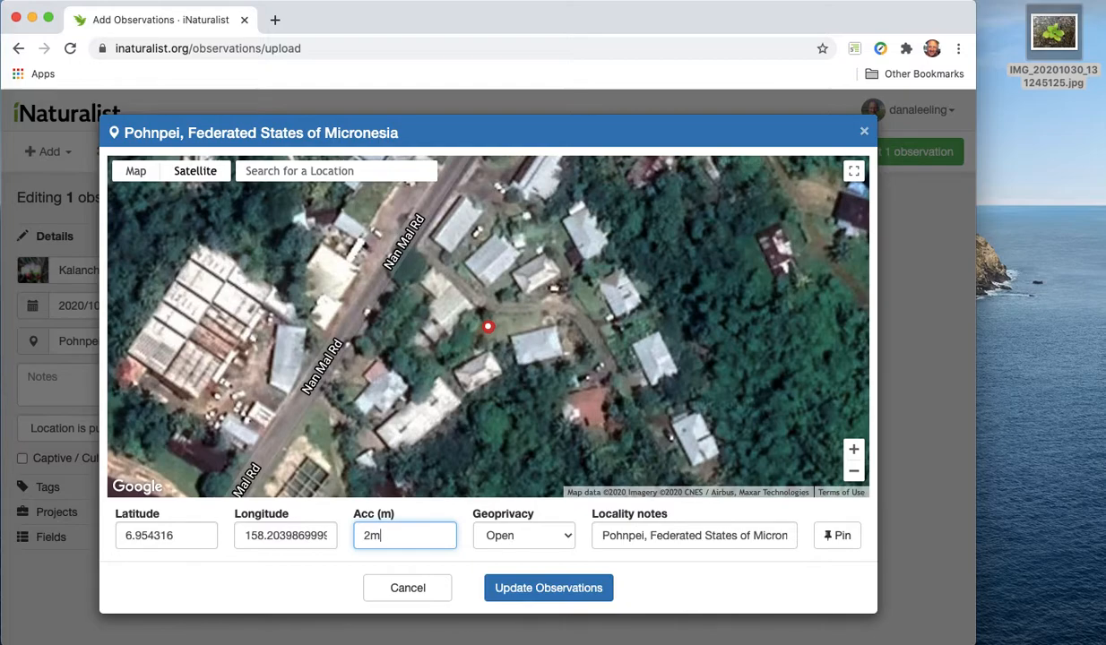
mouse_move(658, 398)
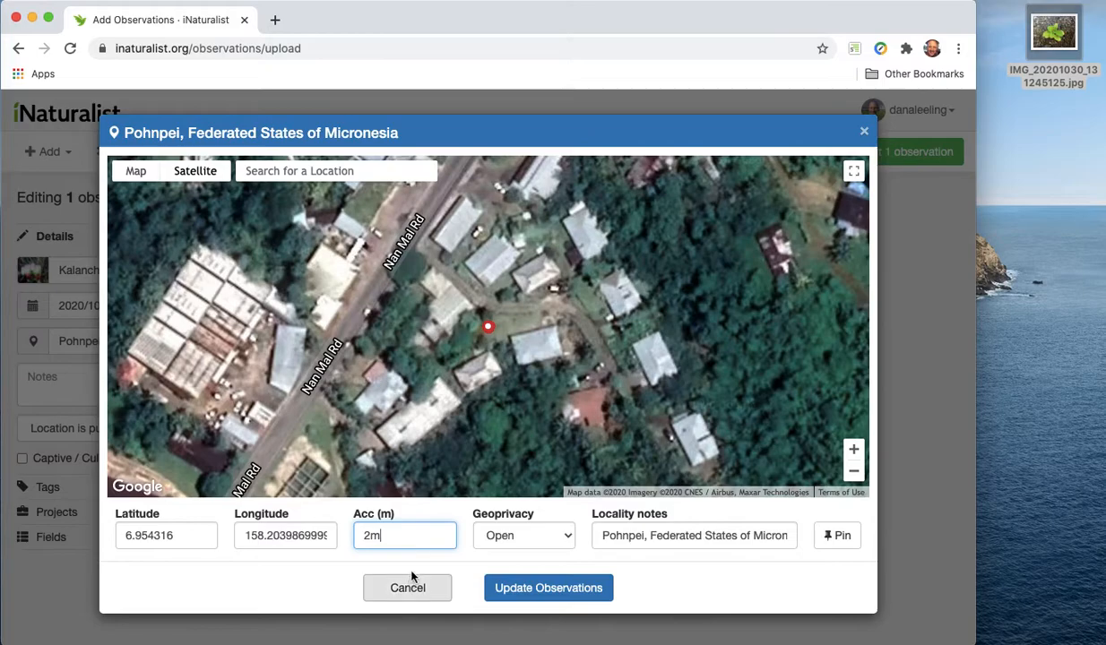
mouse_move(492, 538)
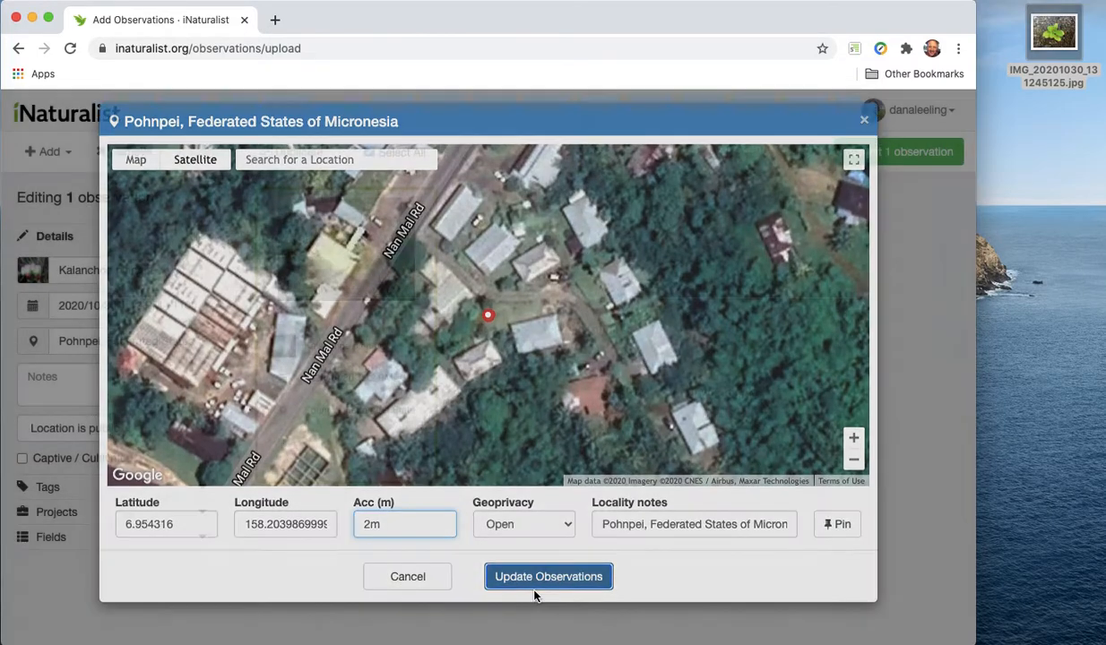
click(549, 577)
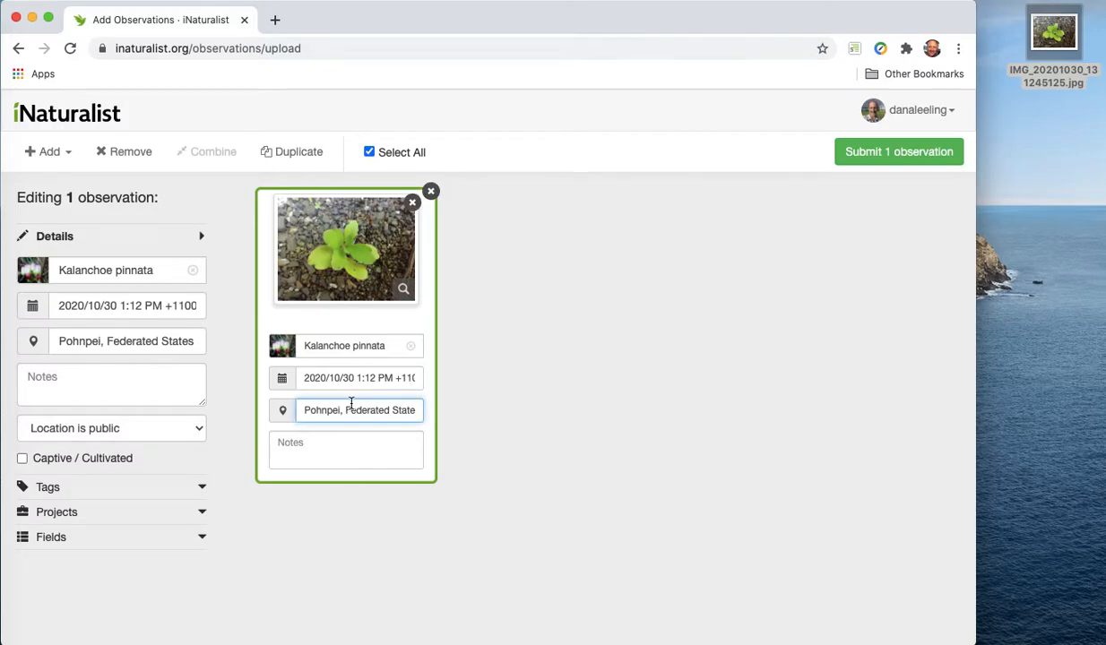
click(358, 409)
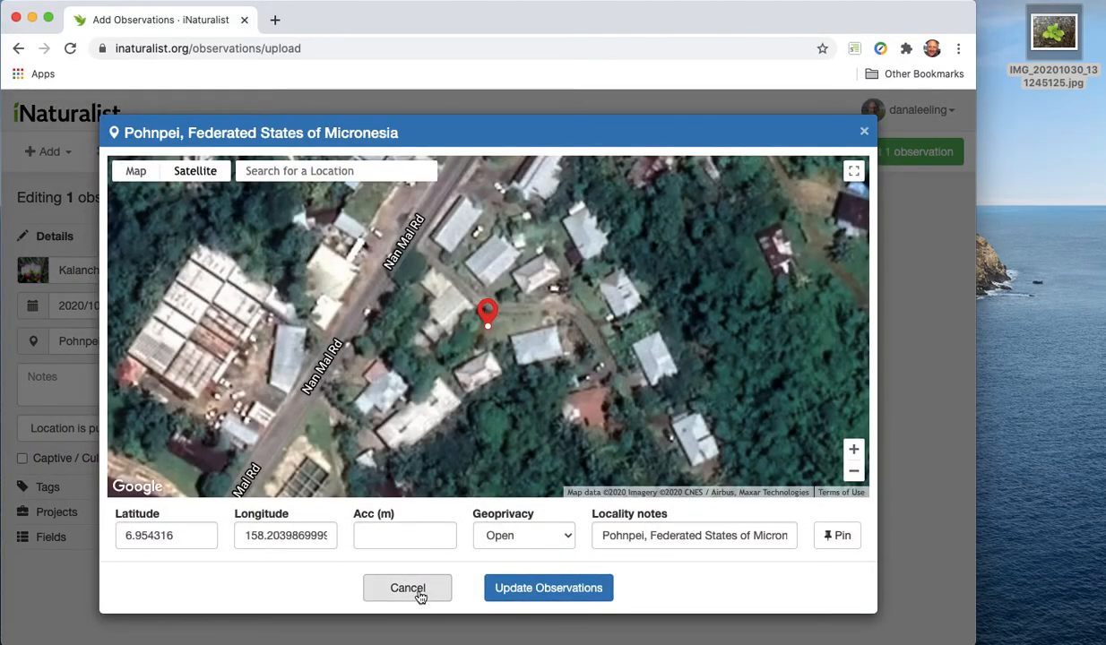
click(409, 588)
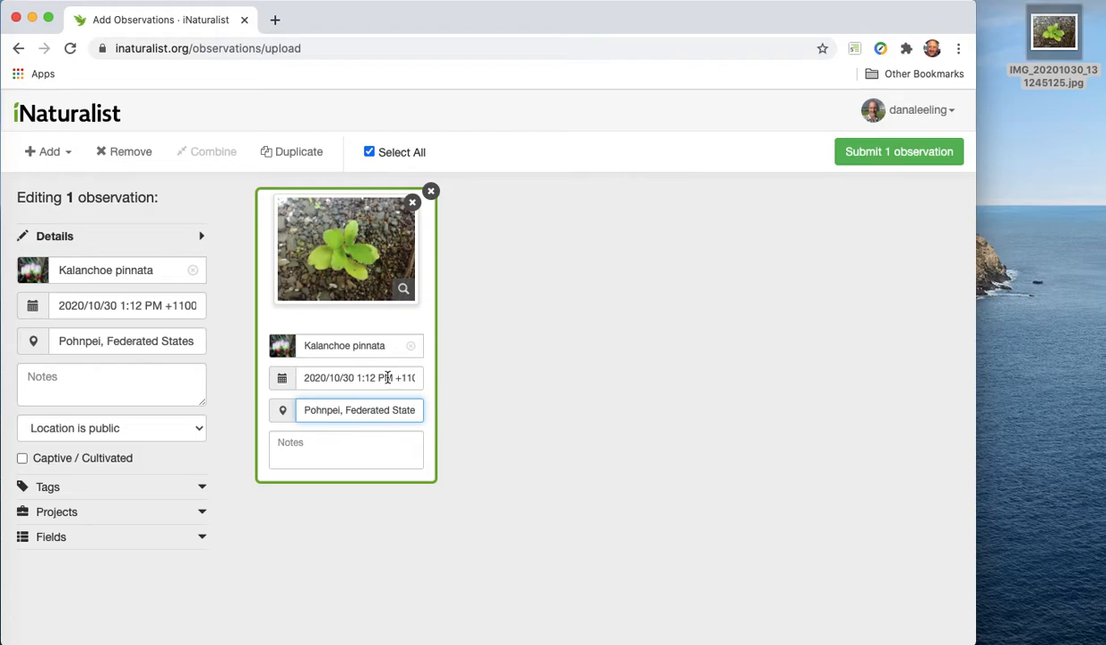
click(359, 377)
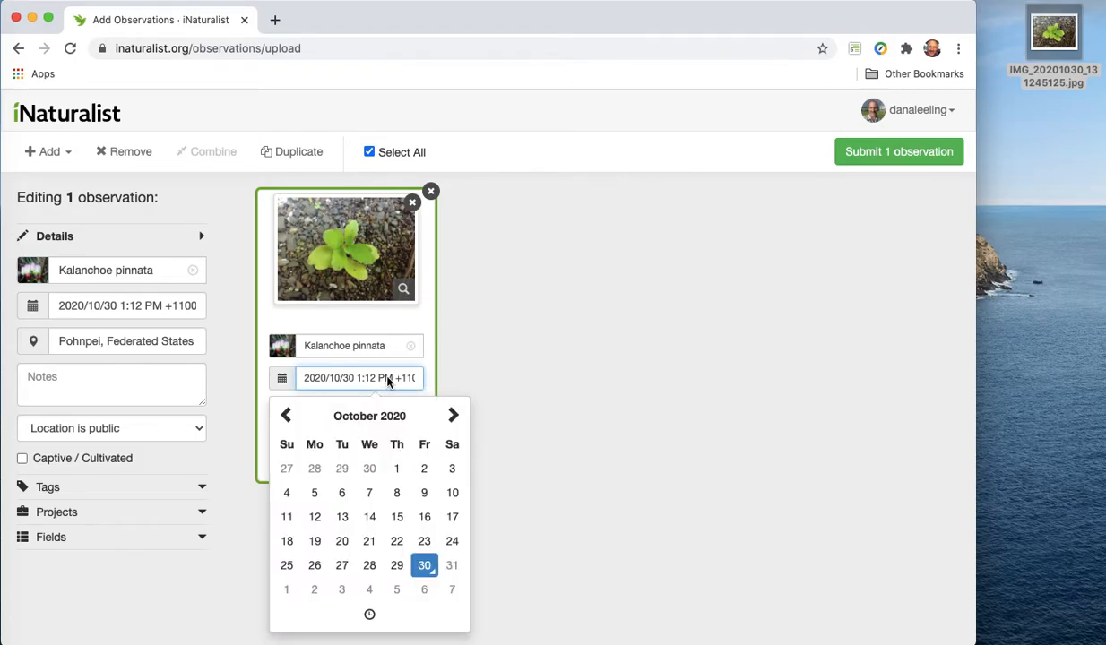
mouse_move(371, 394)
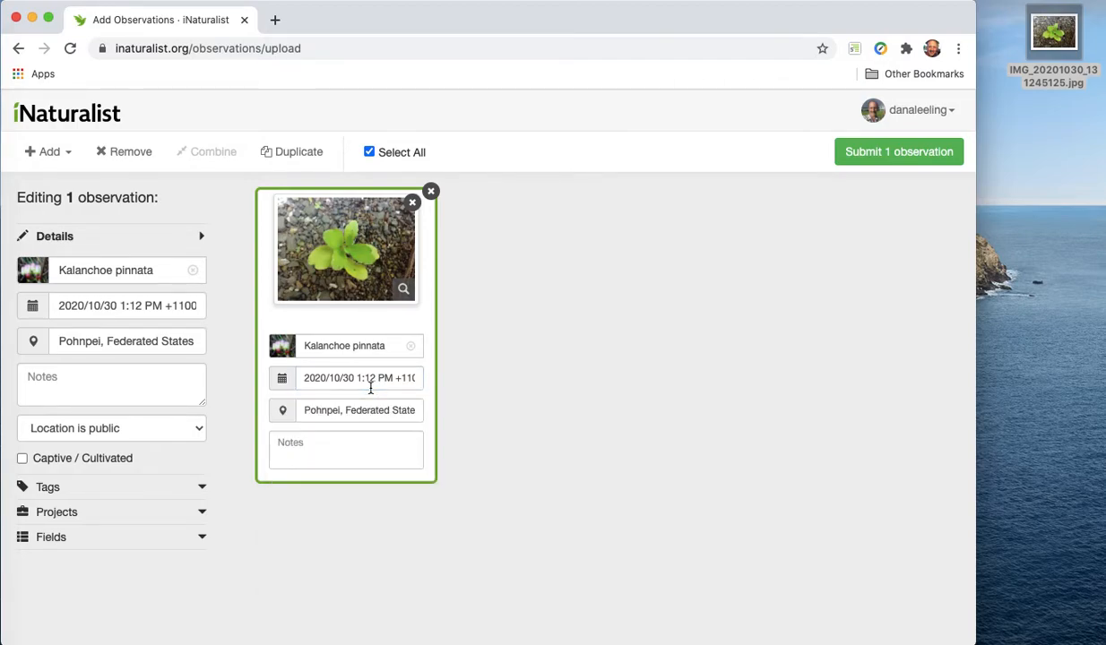
Write the note "This was not planted, this came up of its own accord.".
click(346, 449)
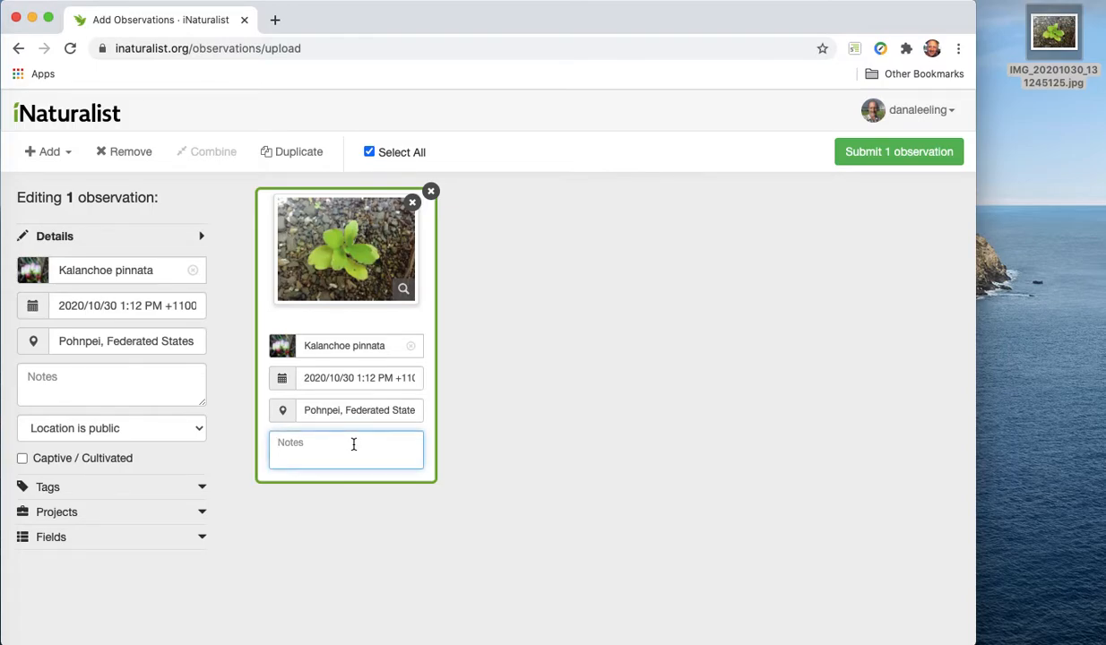
text(This was not)
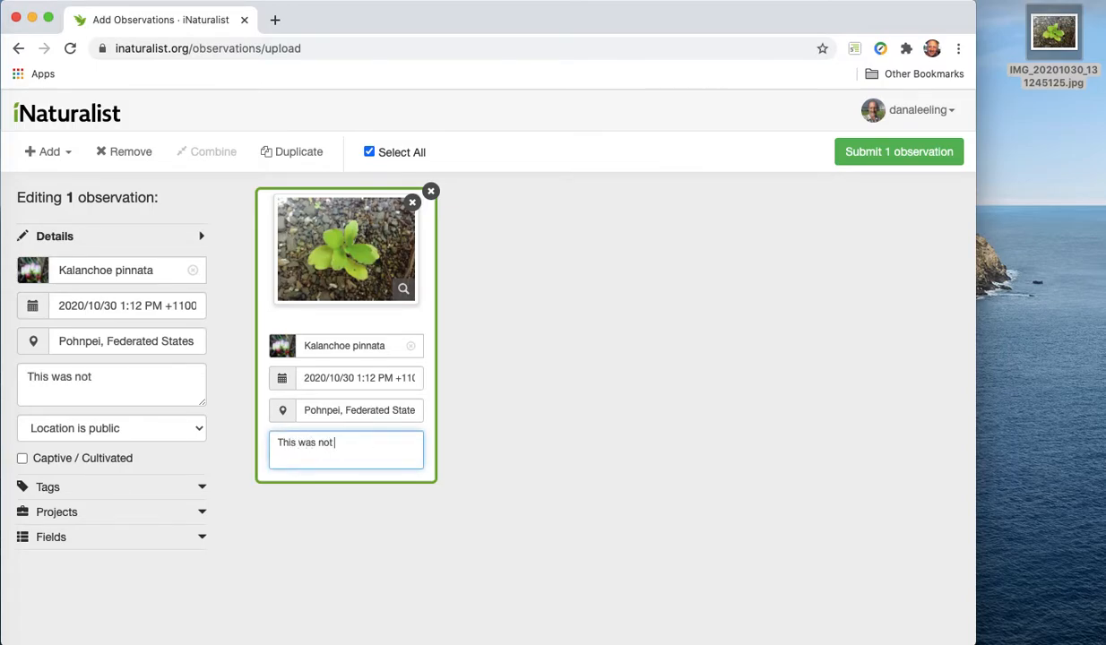
text(planted, this)
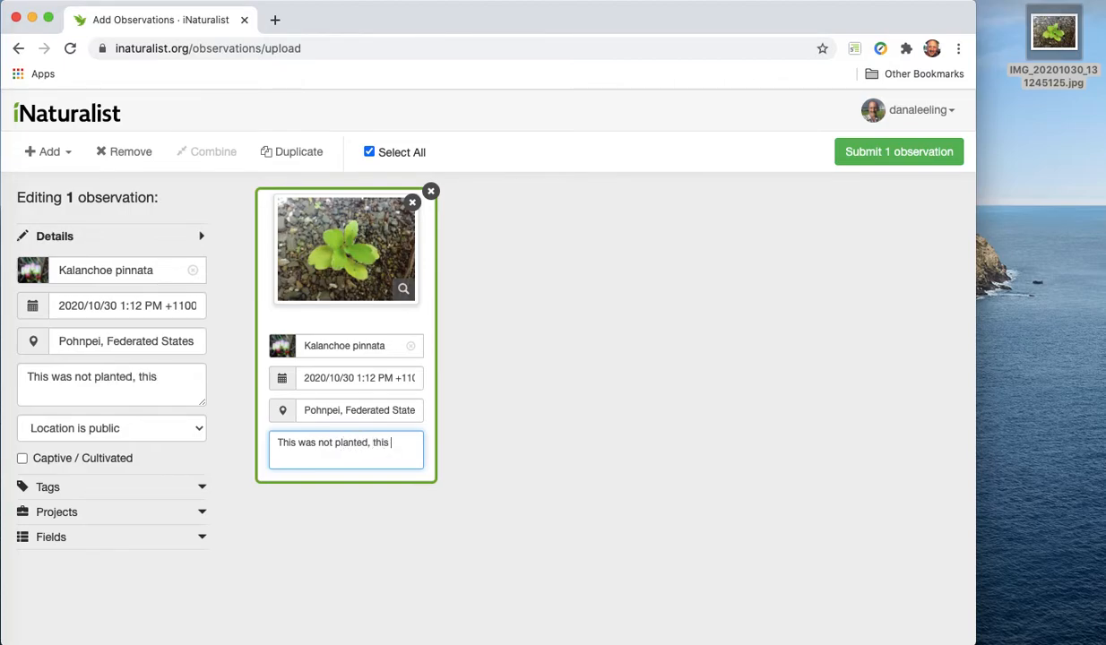
text(came)
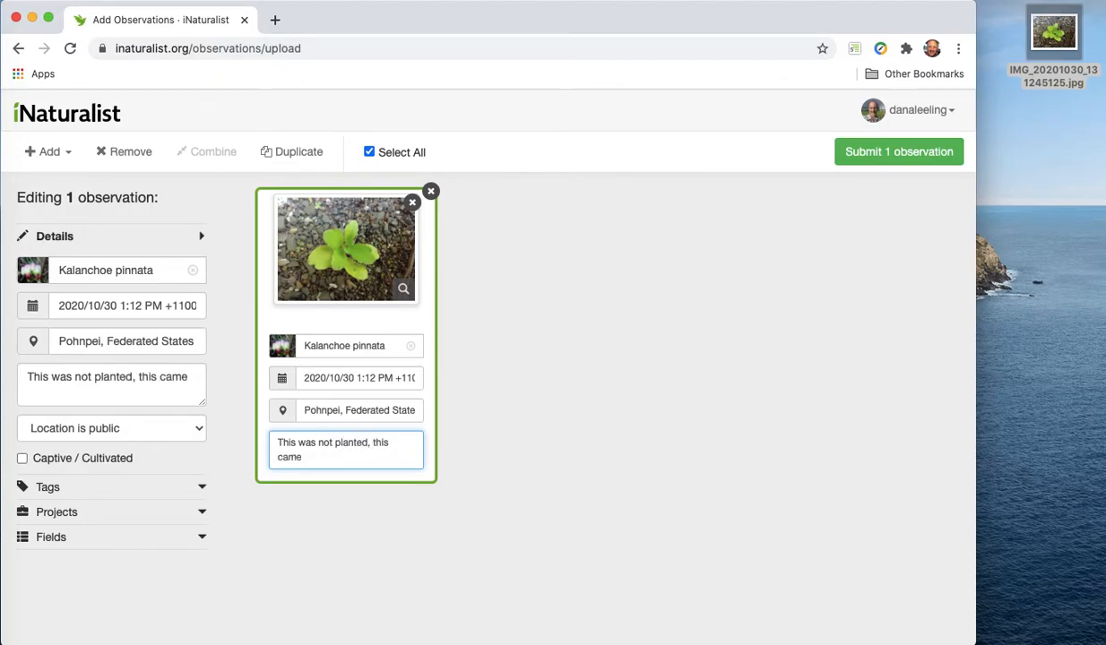
text(up of its own accor)
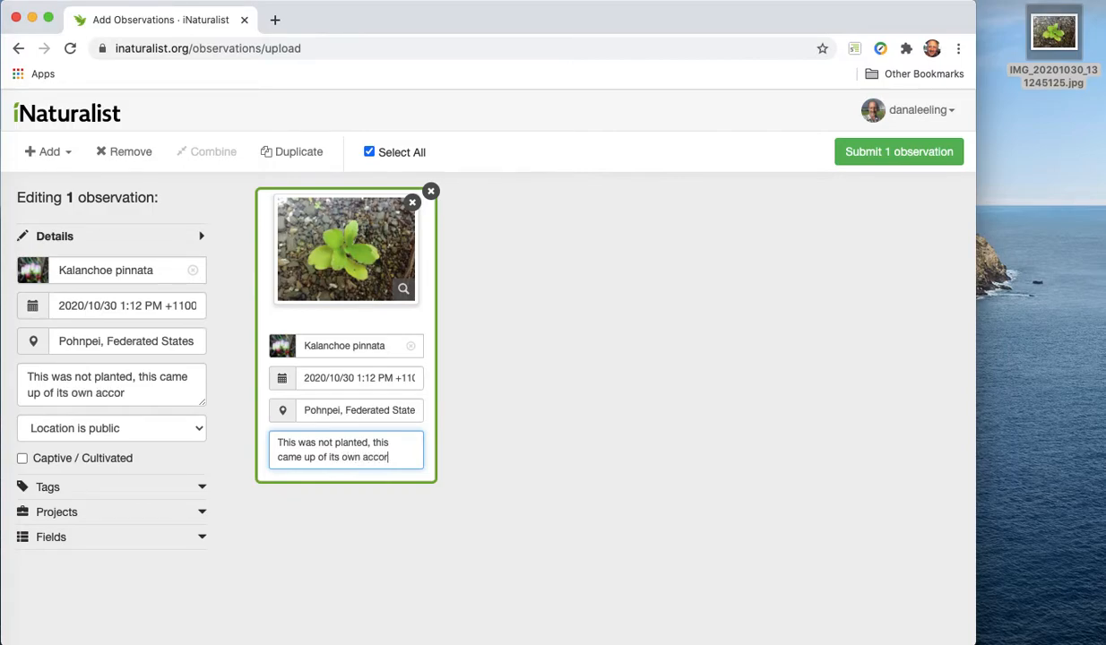
text(.)
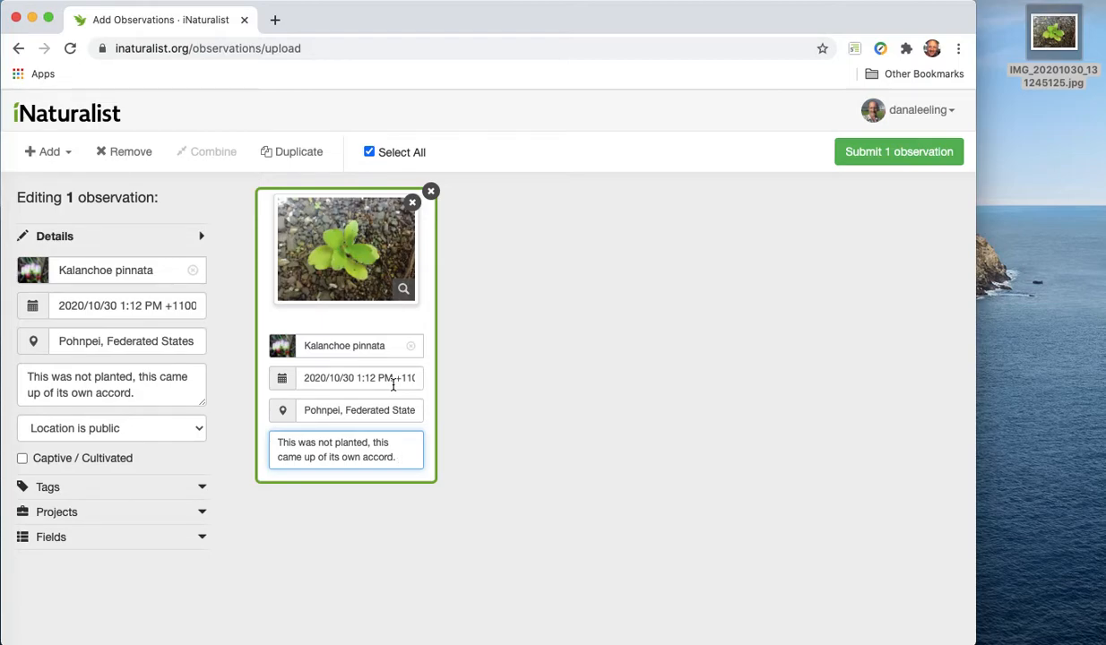
mouse_move(208, 457)
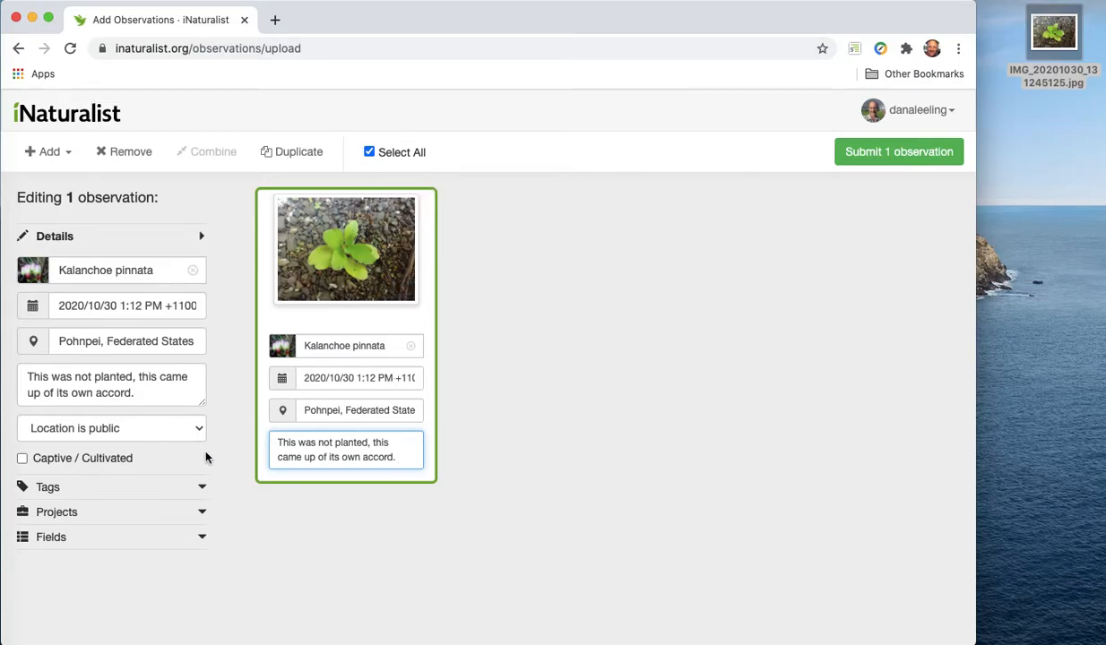
mouse_move(74, 515)
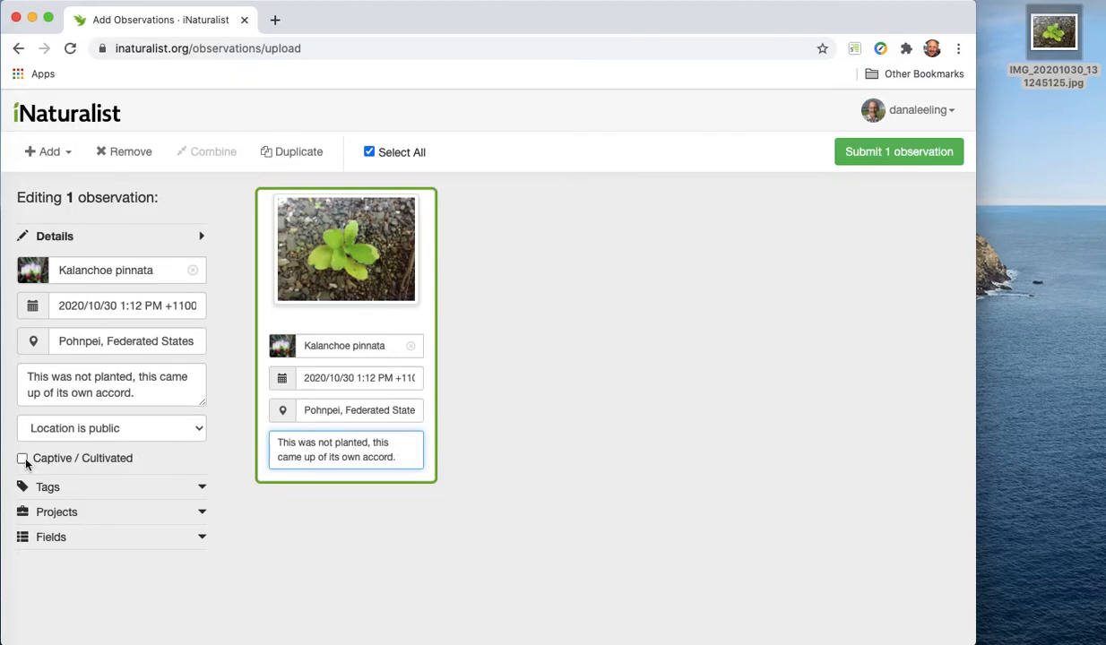
click(21, 459)
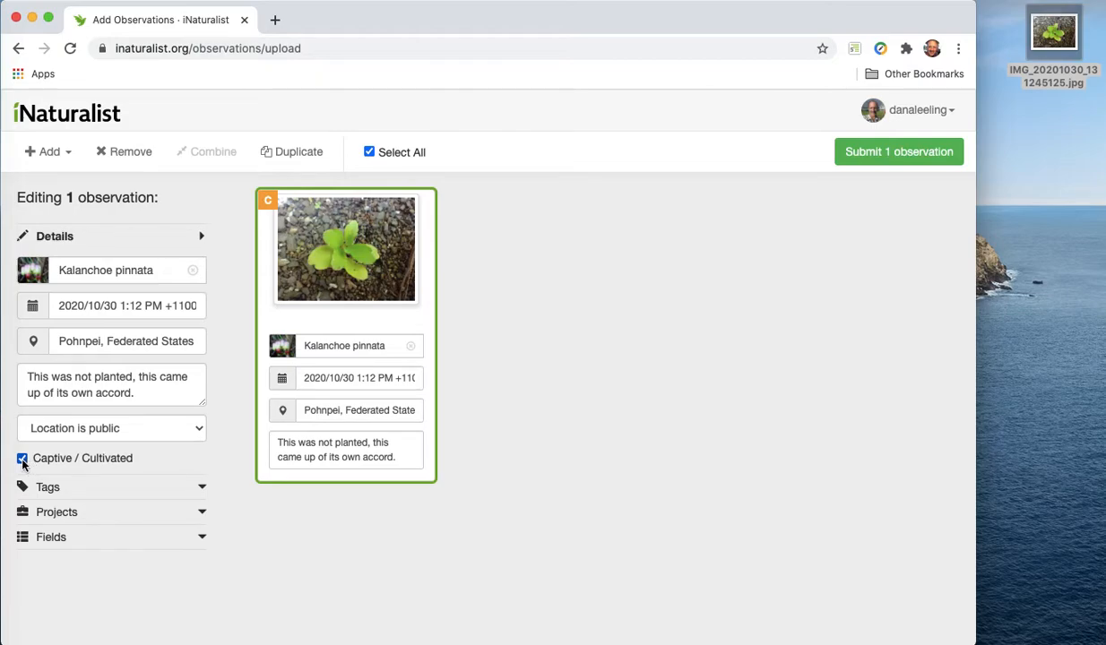
click(22, 459)
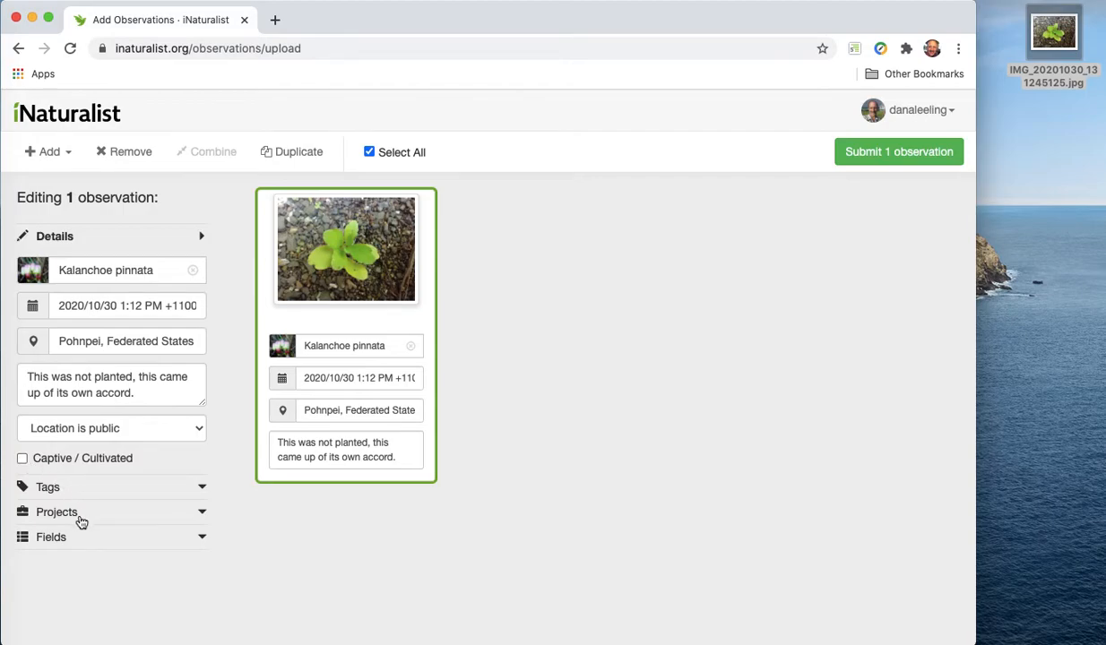
mouse_move(186, 498)
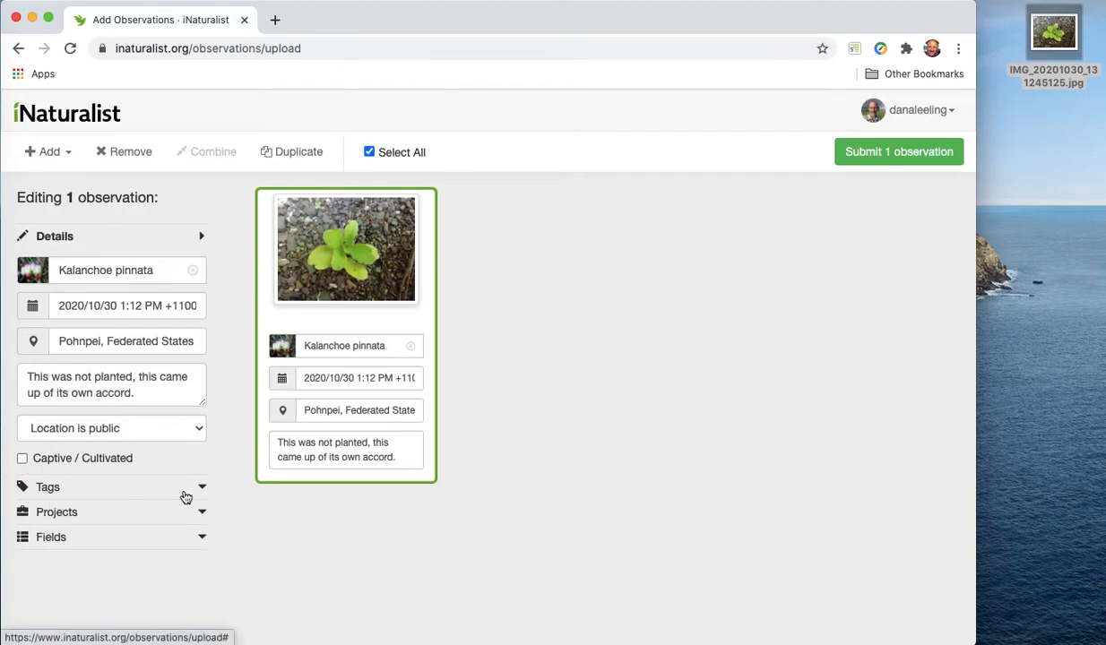
mouse_move(247, 389)
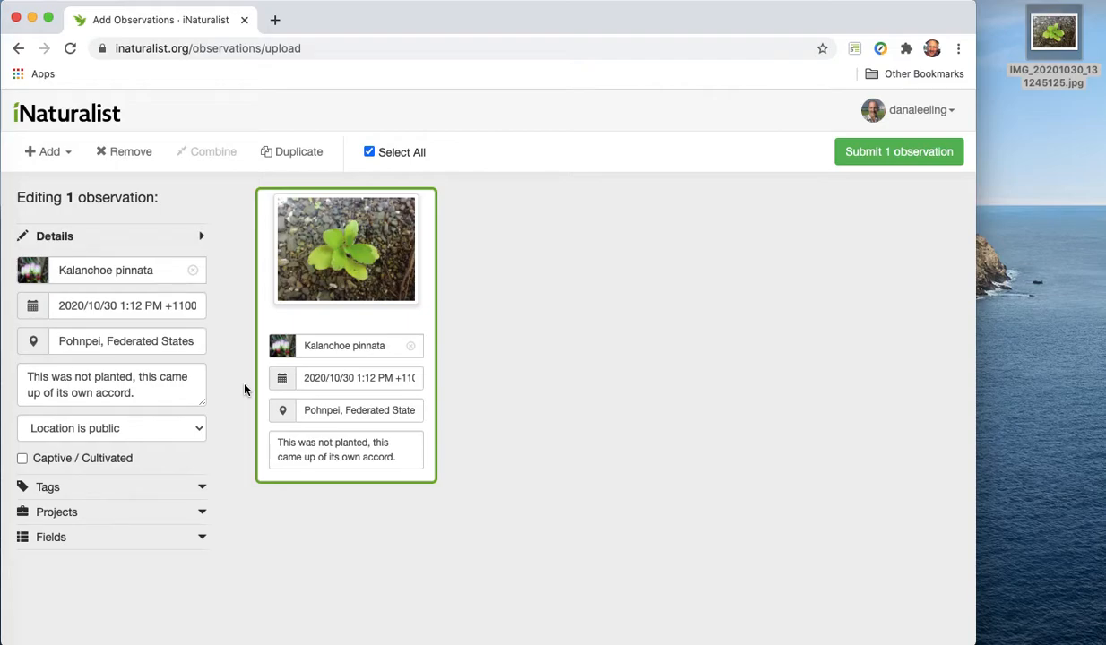
mouse_move(183, 430)
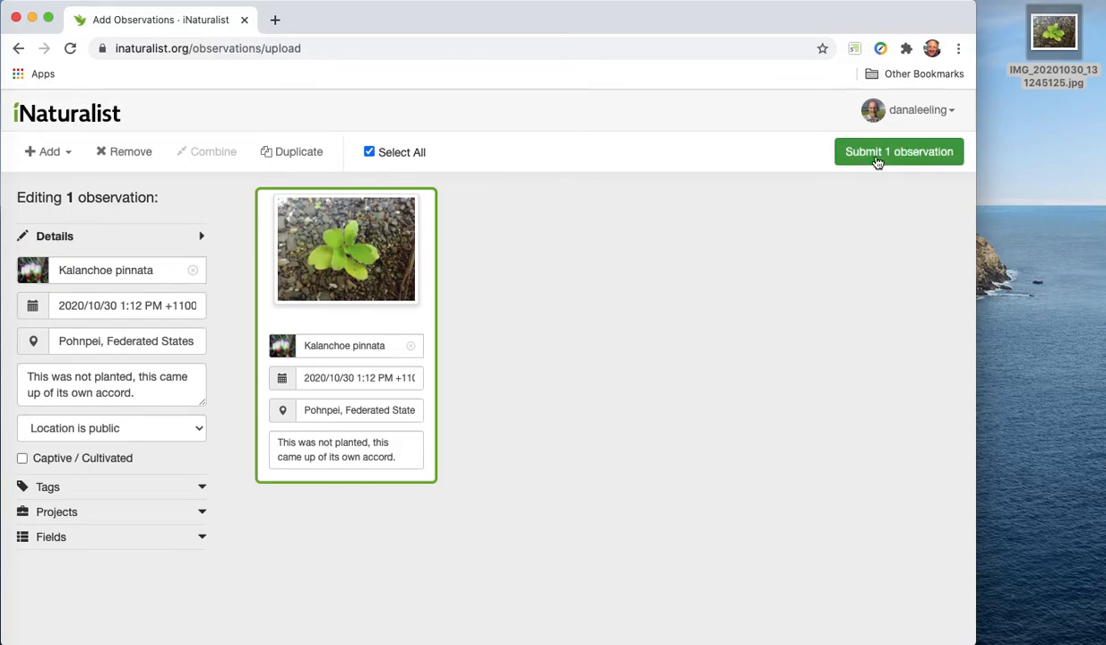
Submit the observation so it heads the observations list marked Needs ID.
click(900, 150)
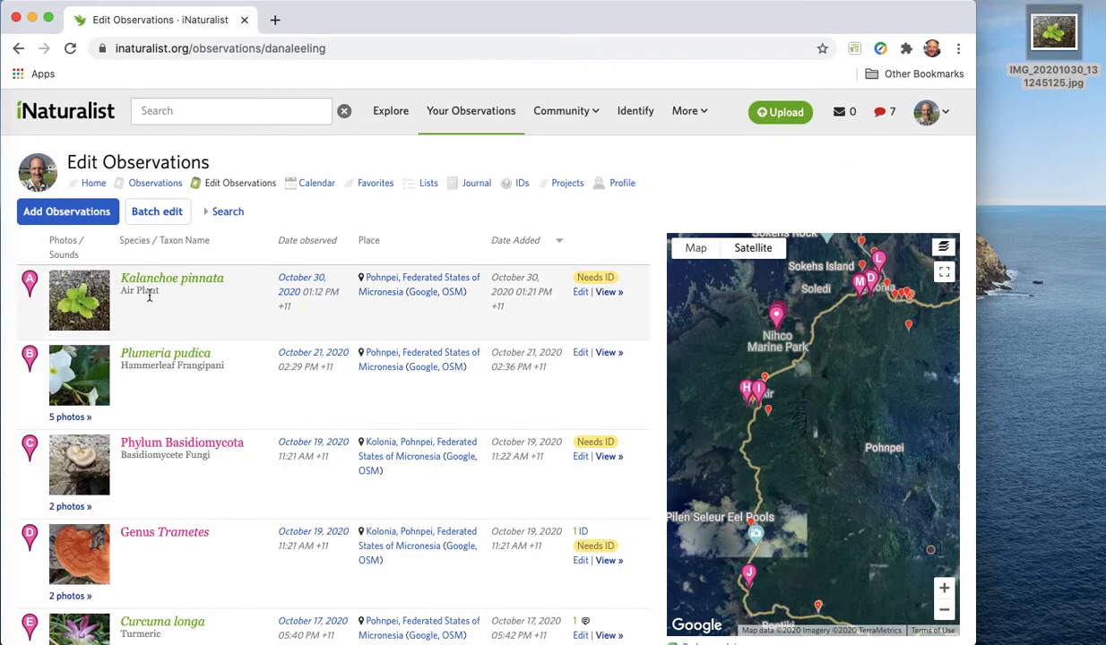
mouse_move(174, 296)
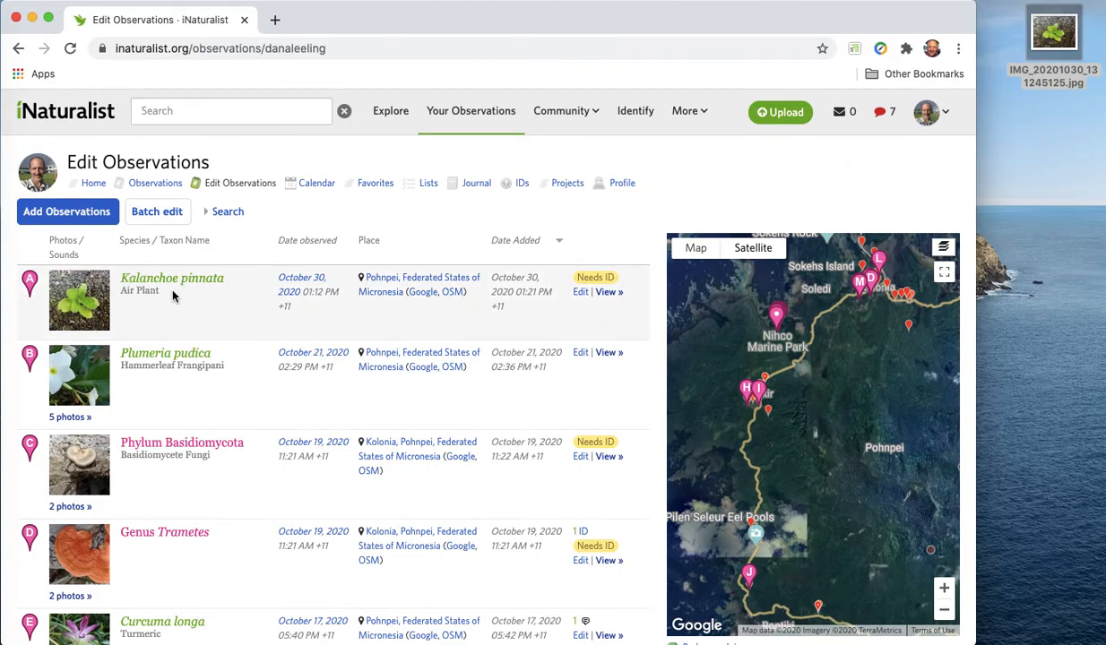
mouse_move(749, 273)
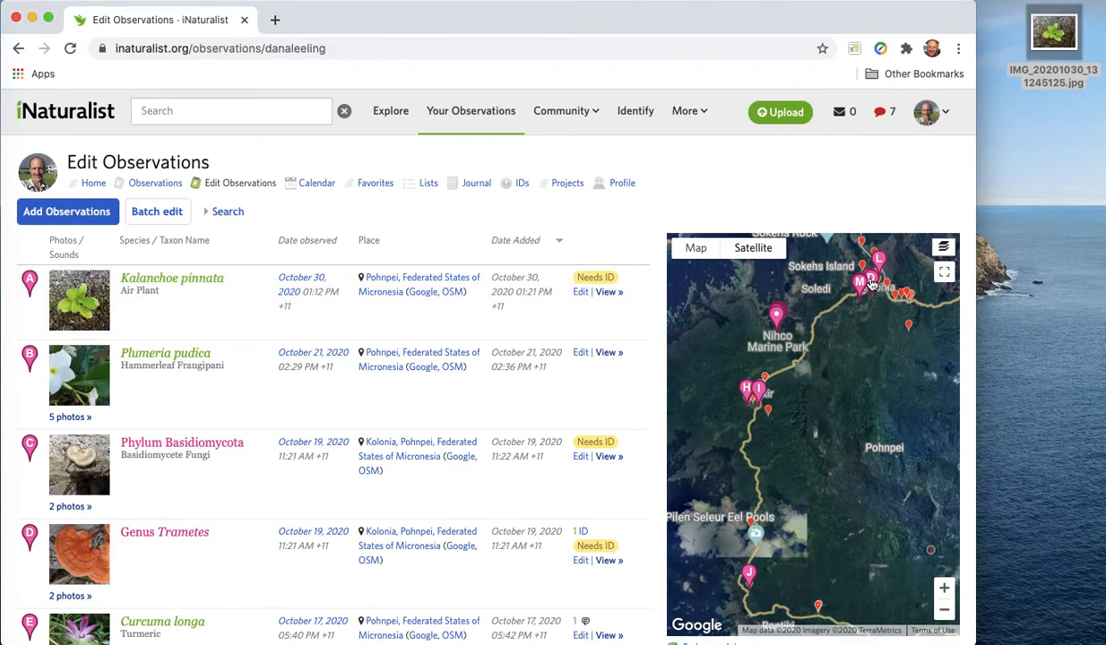
mouse_move(509, 409)
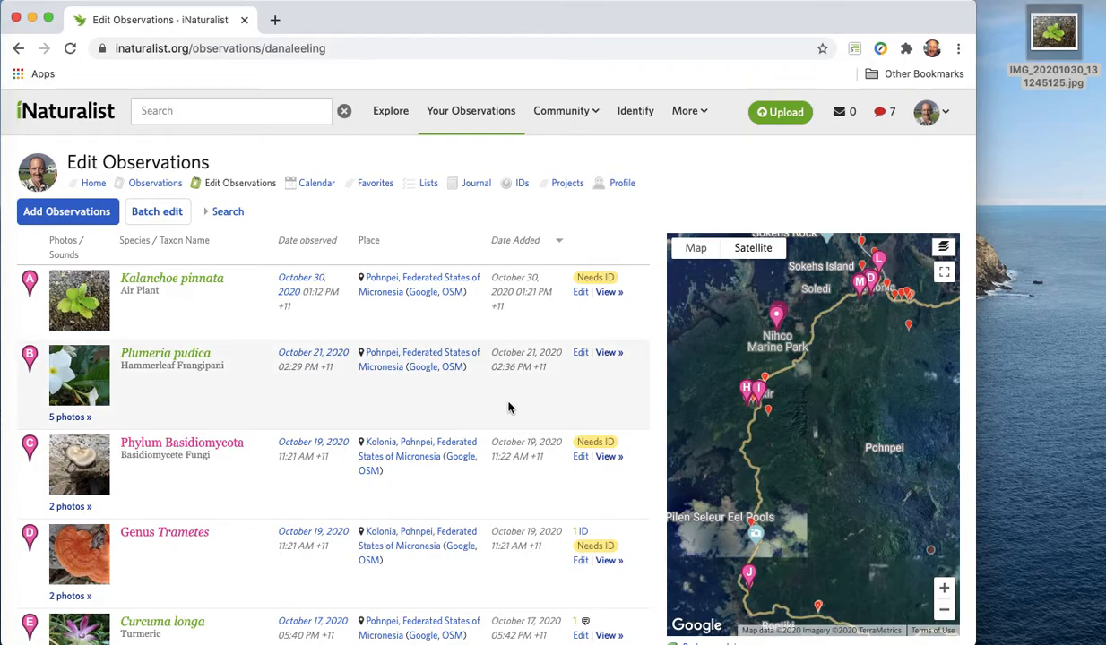
mouse_move(893, 567)
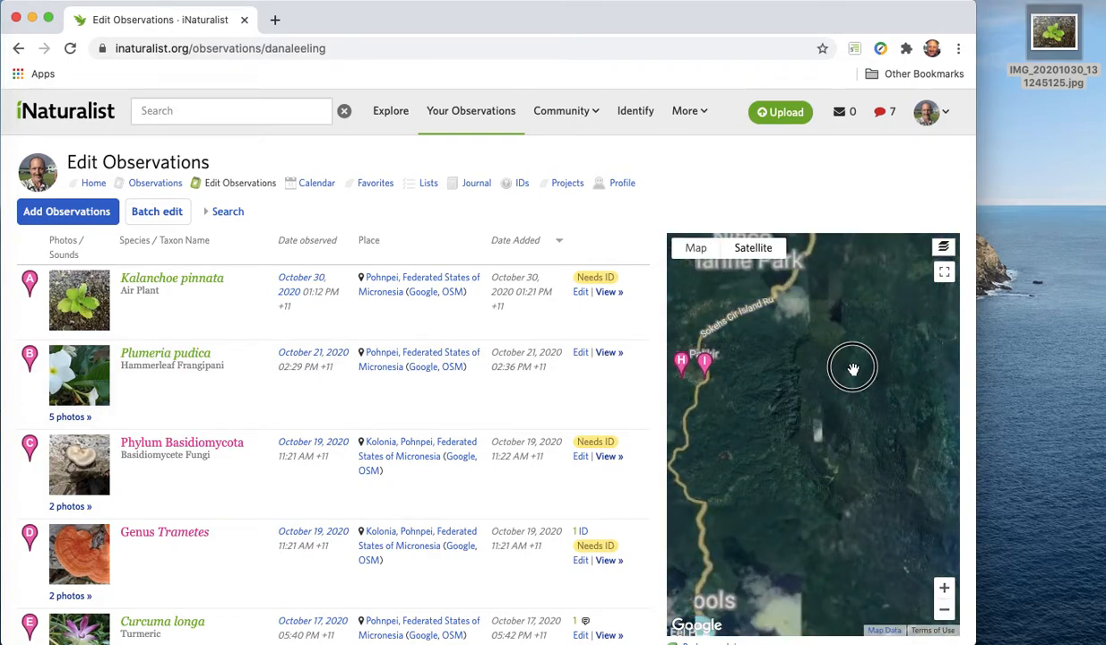
drag(854, 369, 890, 581)
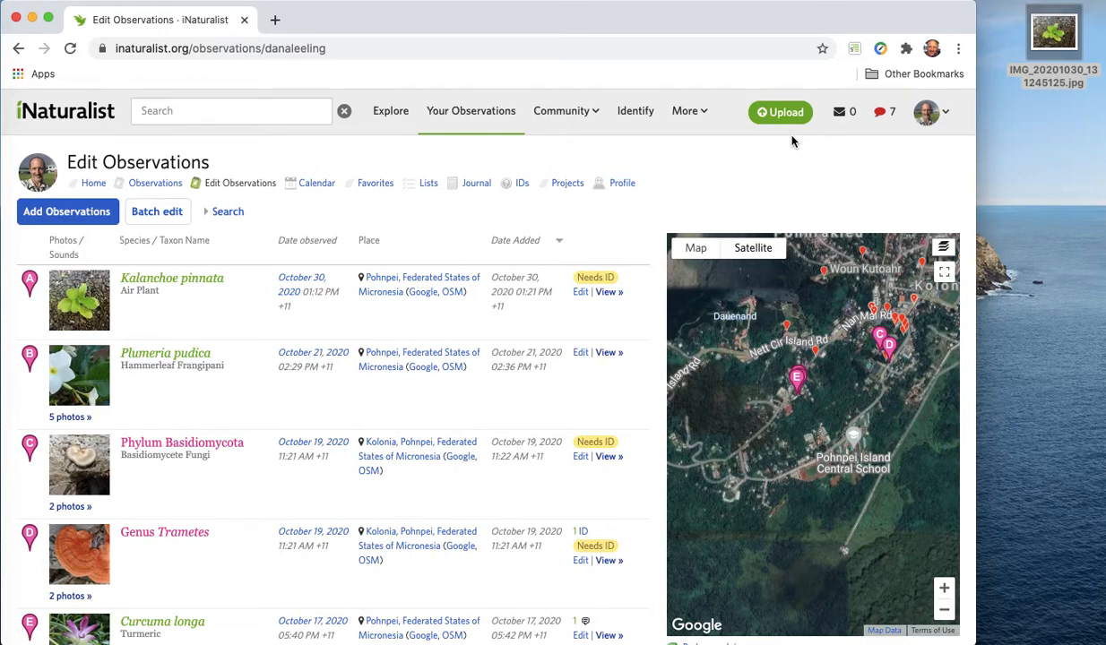
mouse_move(732, 86)
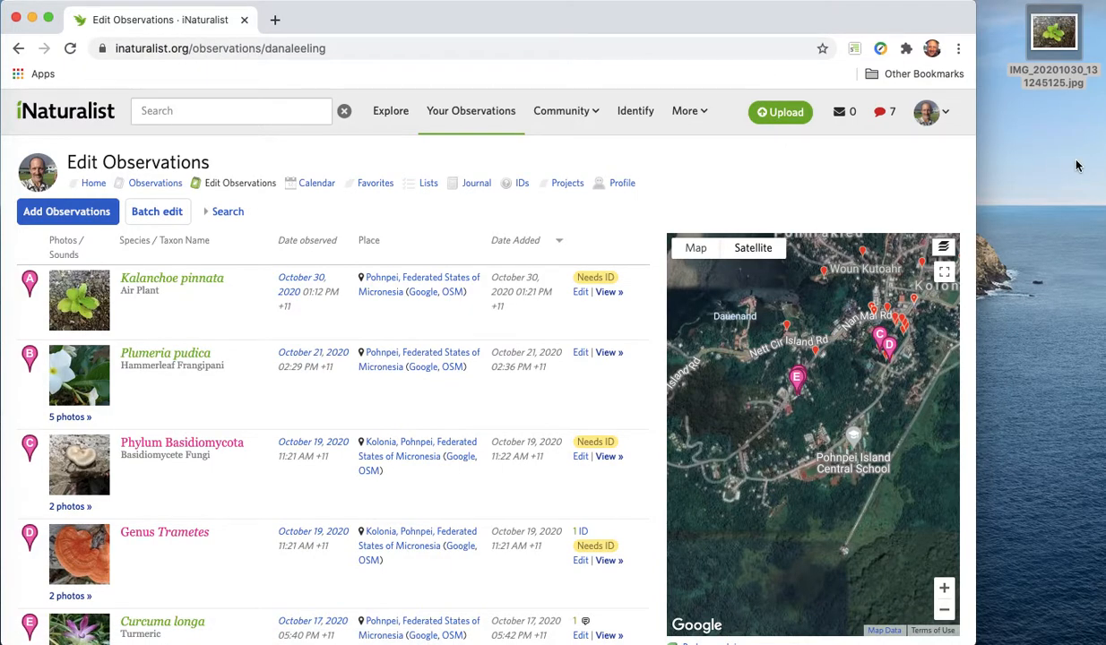
mouse_move(1036, 139)
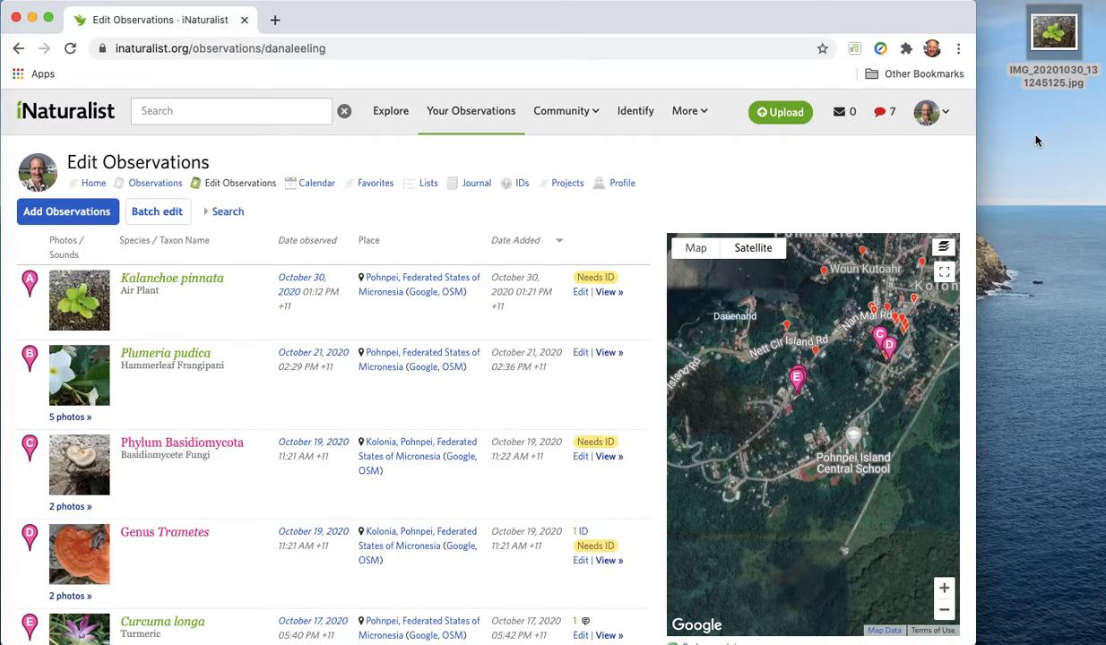
mouse_move(785, 111)
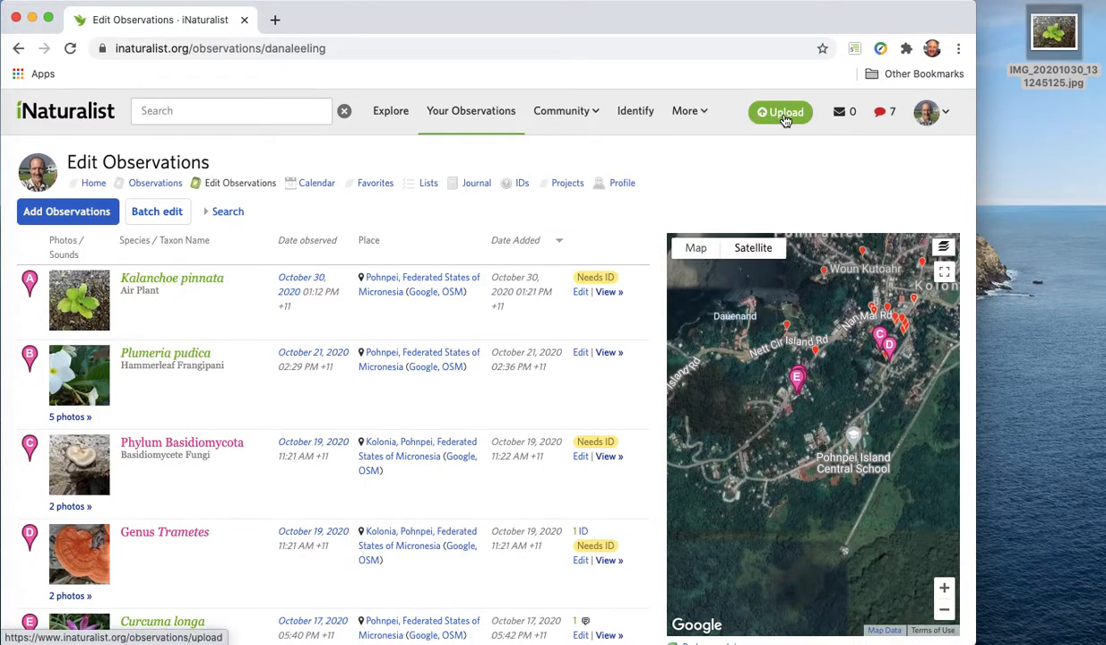